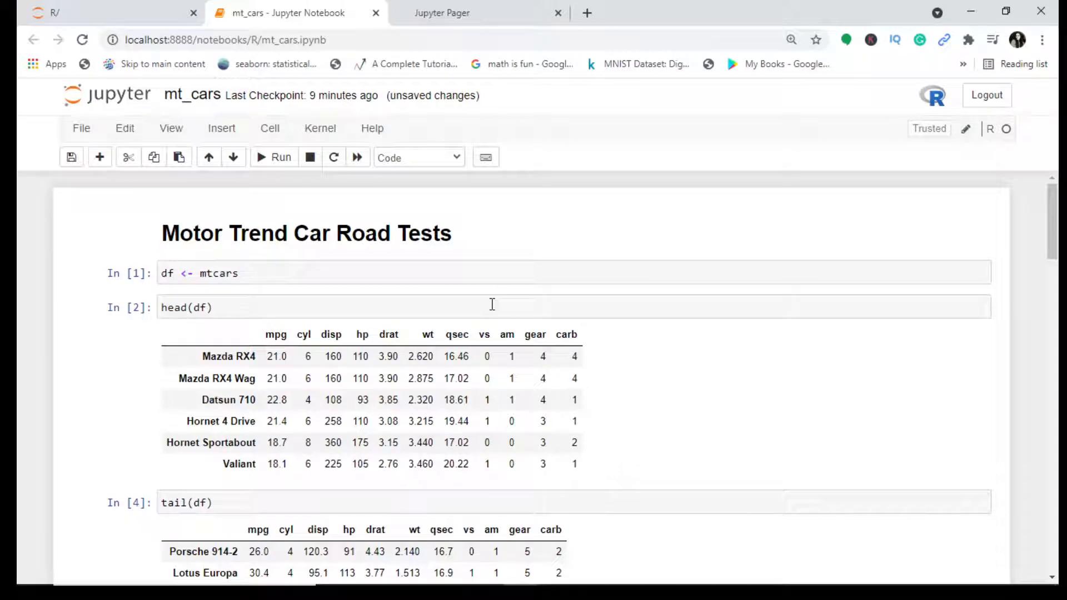
{"action": "mouse_move", "coordinate": [529, 340]}
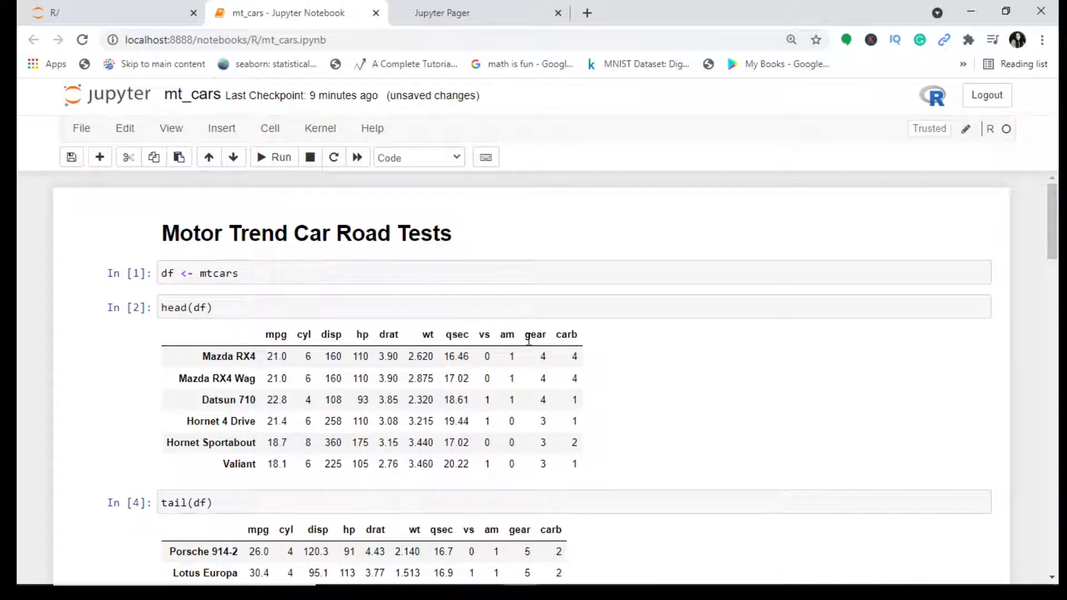
Step: Scroll to the fill-coloured cylinder-count bar chart and select the empty cell below it
{"action": "scroll", "scroll_direction": "down", "scroll_amount": 3}
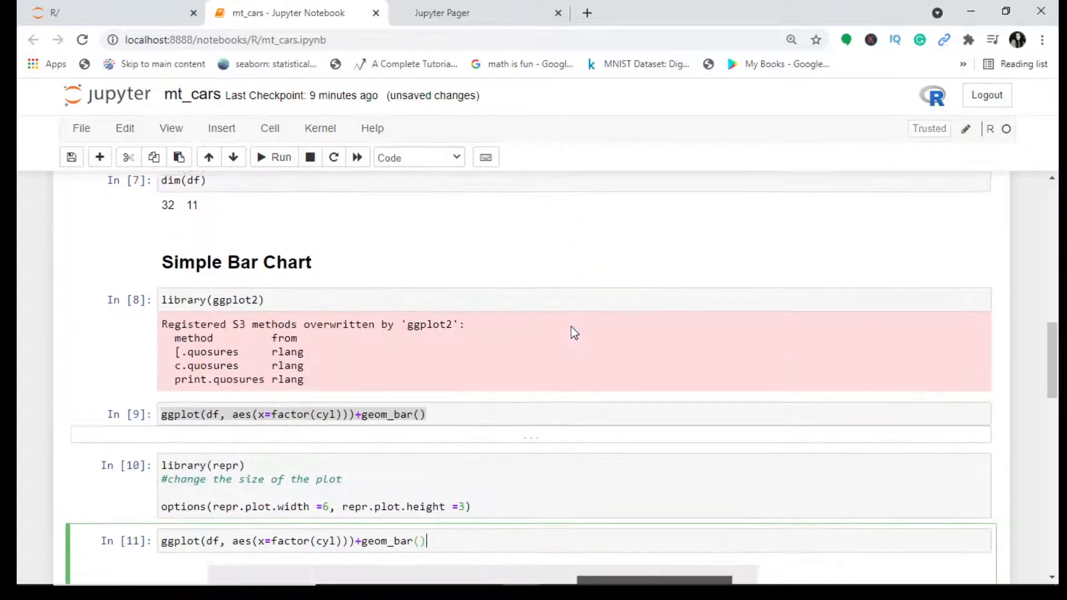
{"action": "left_click", "coordinate": [273, 157]}
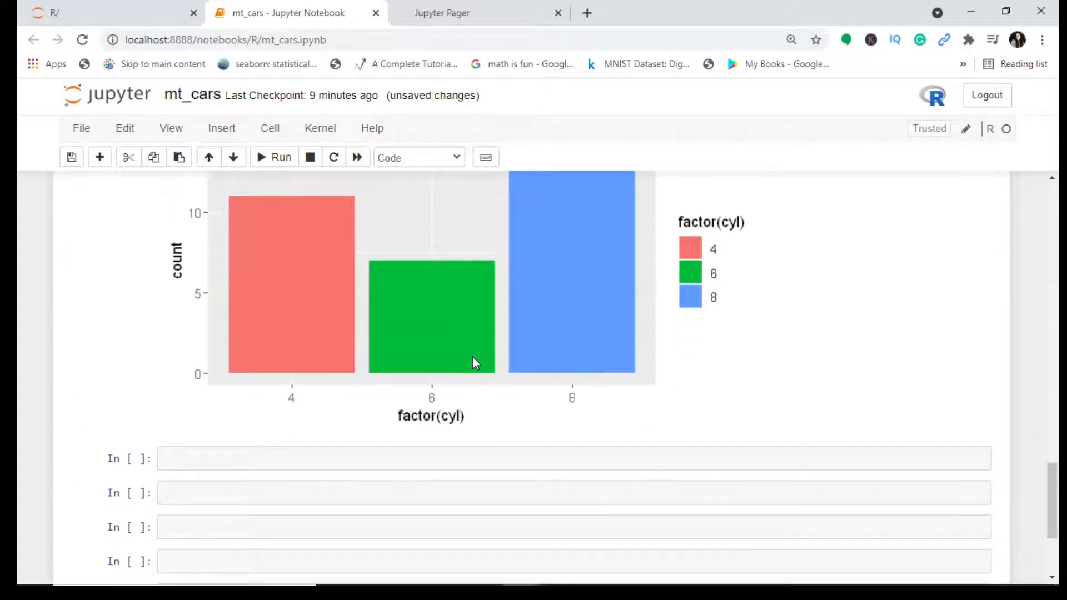
Step: Type the heading text 'Add Title and Labels to the bar chart', fixing the 'chart' typo
{"action": "type", "text": "A"}
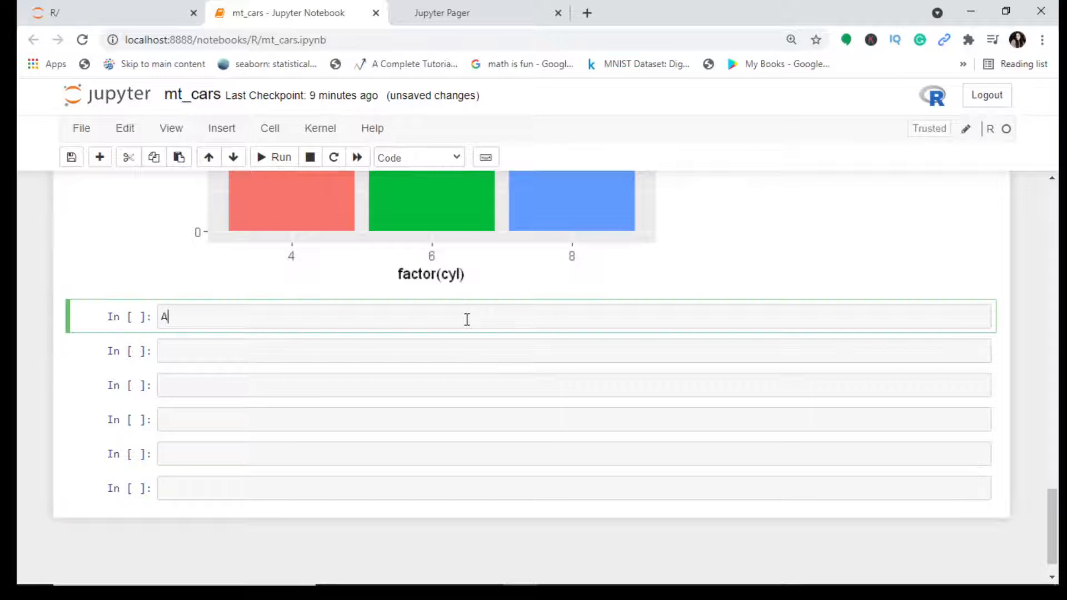
{"action": "type", "text": "dd"}
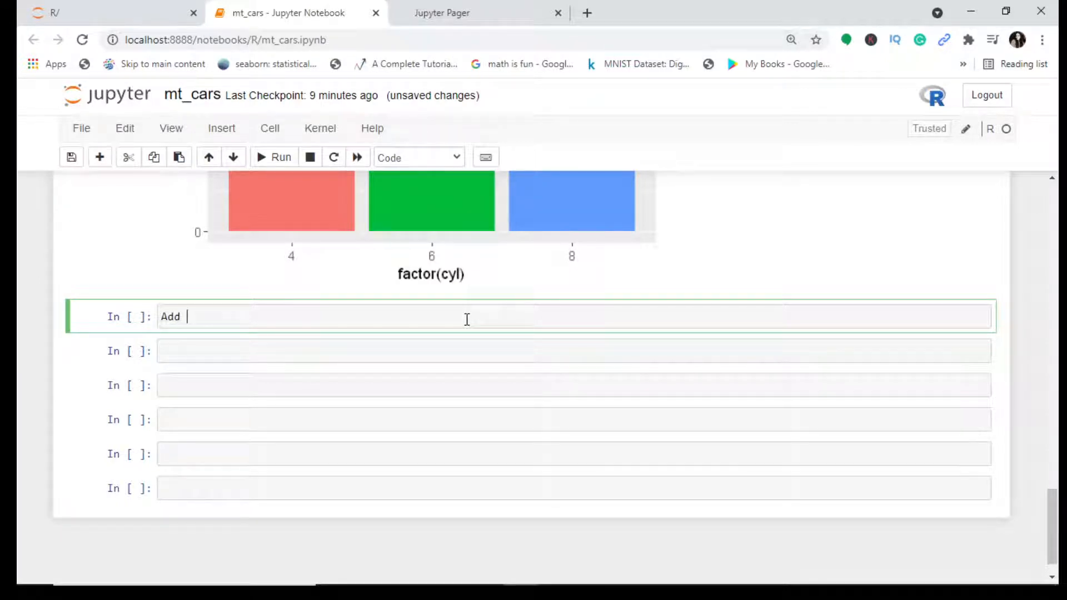
{"action": "type", "text": "Title and La"}
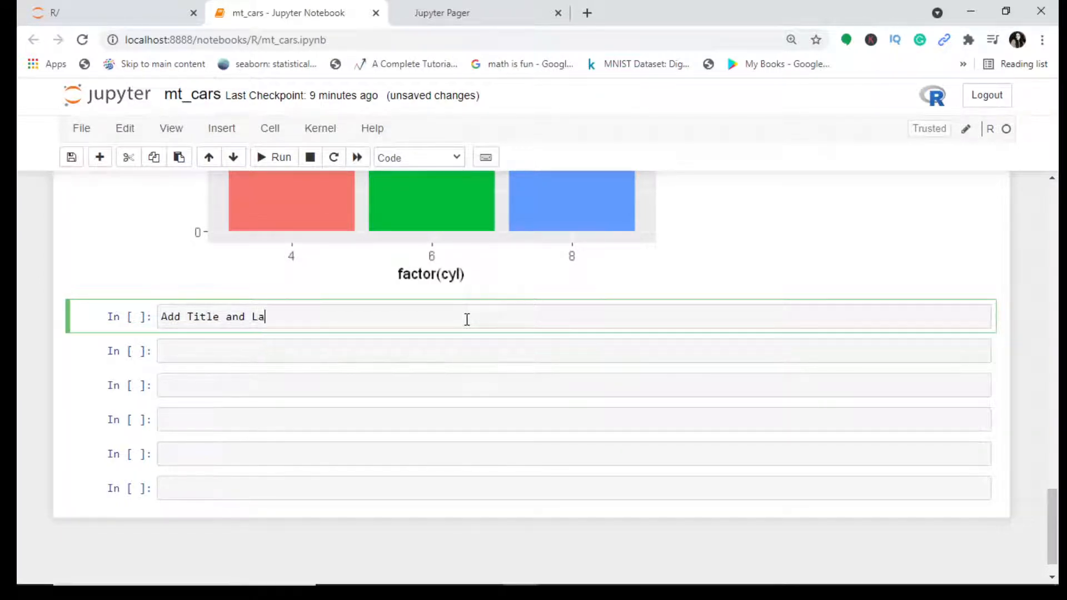
{"action": "type", "text": "bels to the"}
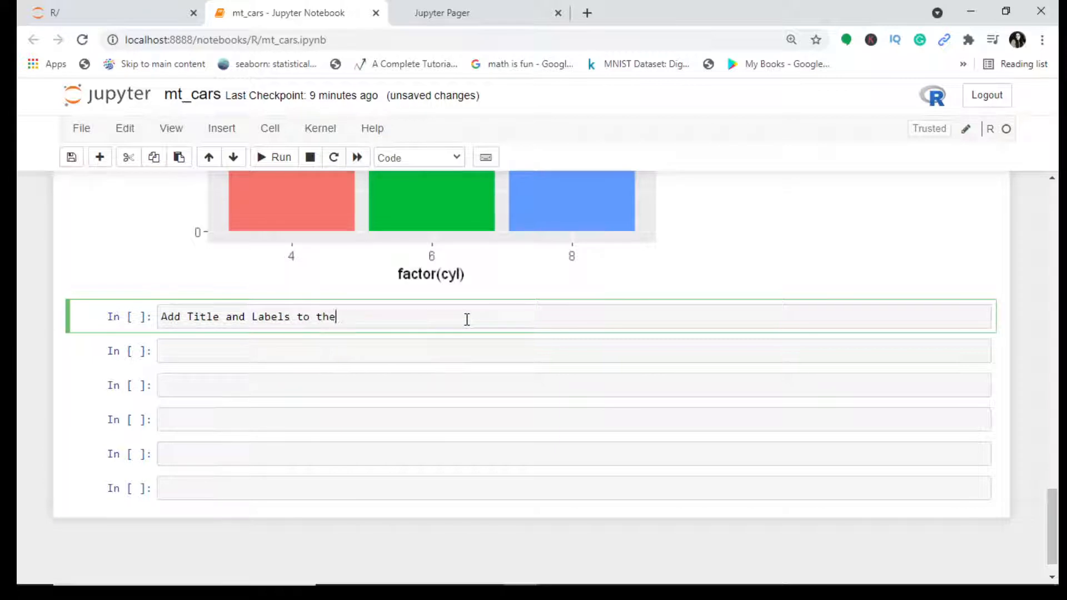
{"action": "type", "text": "bar cah"}
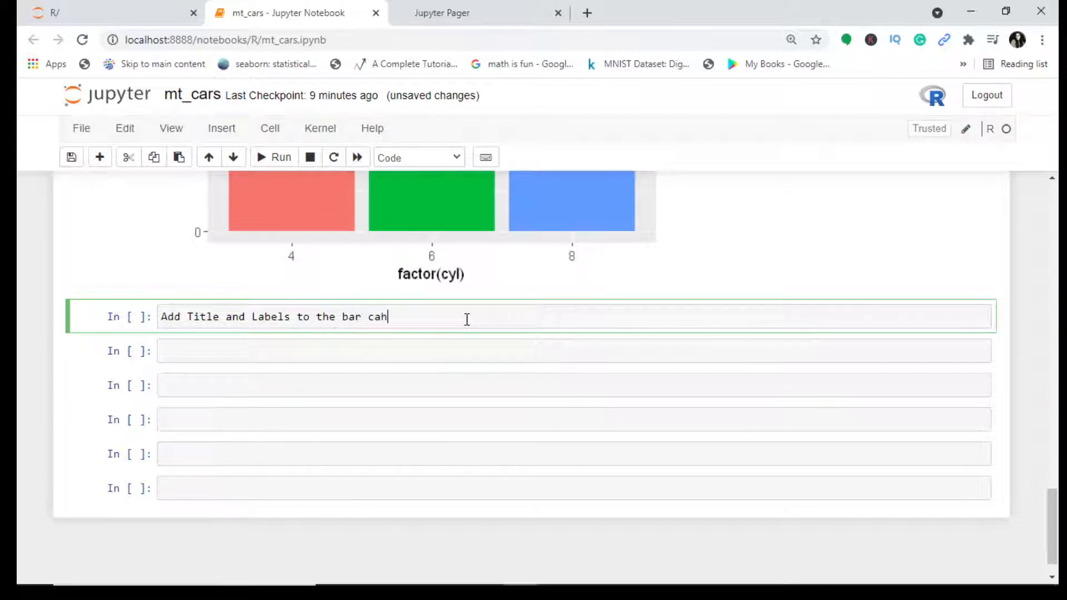
{"action": "key", "text": "Backspace"}
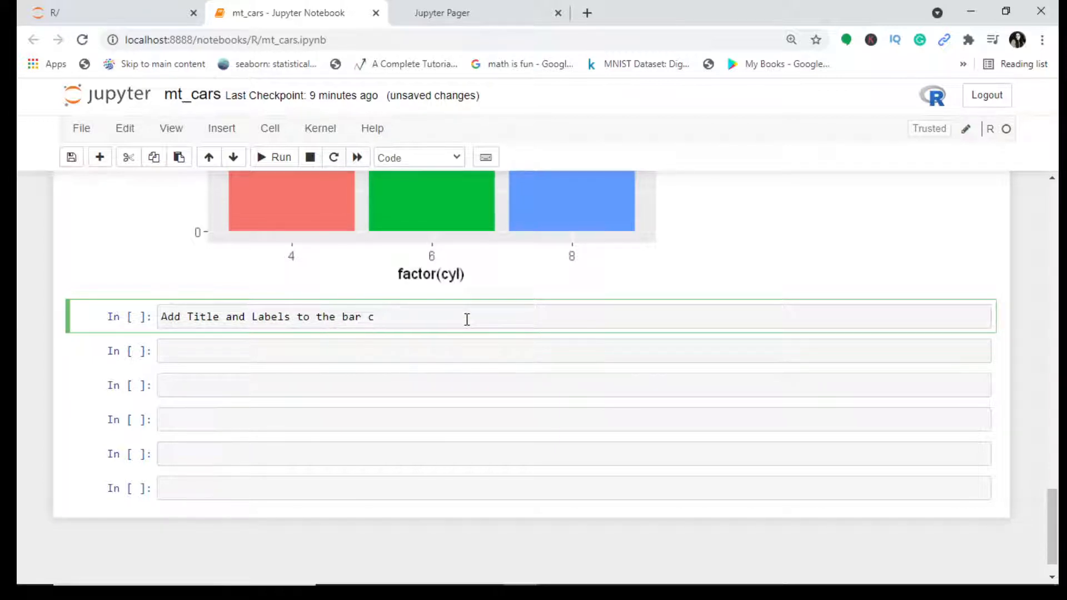
{"action": "type", "text": "hart"}
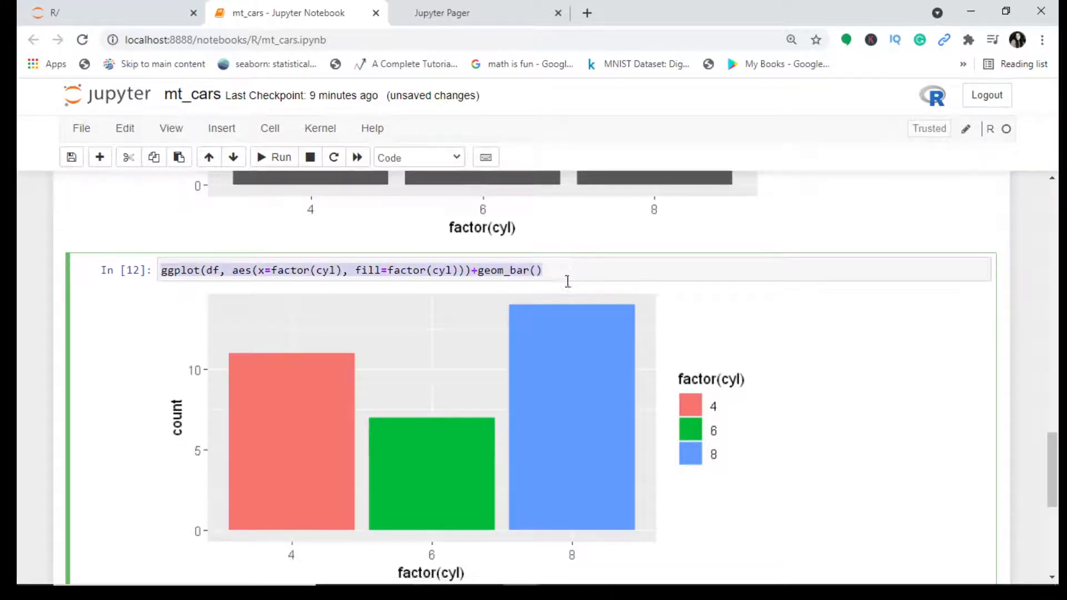
Step: Append labs(title='Motor Cars Cyl & Count', subtitle='Bar Plot in R') to the ggplot bar code
{"action": "scroll", "scroll_direction": "down", "scroll_amount": 3}
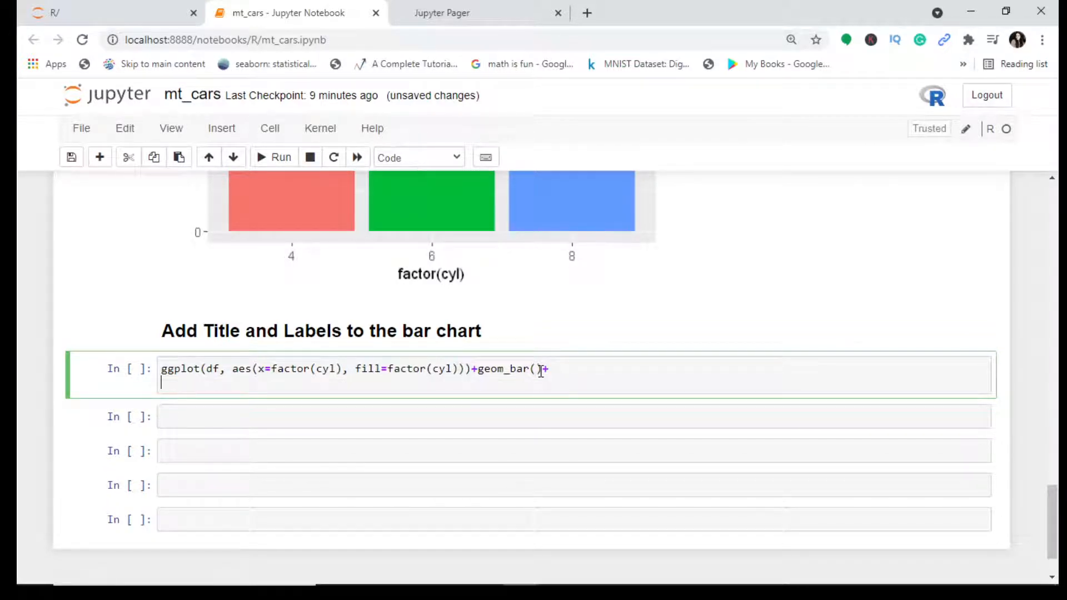
{"action": "type", "text": "labs"}
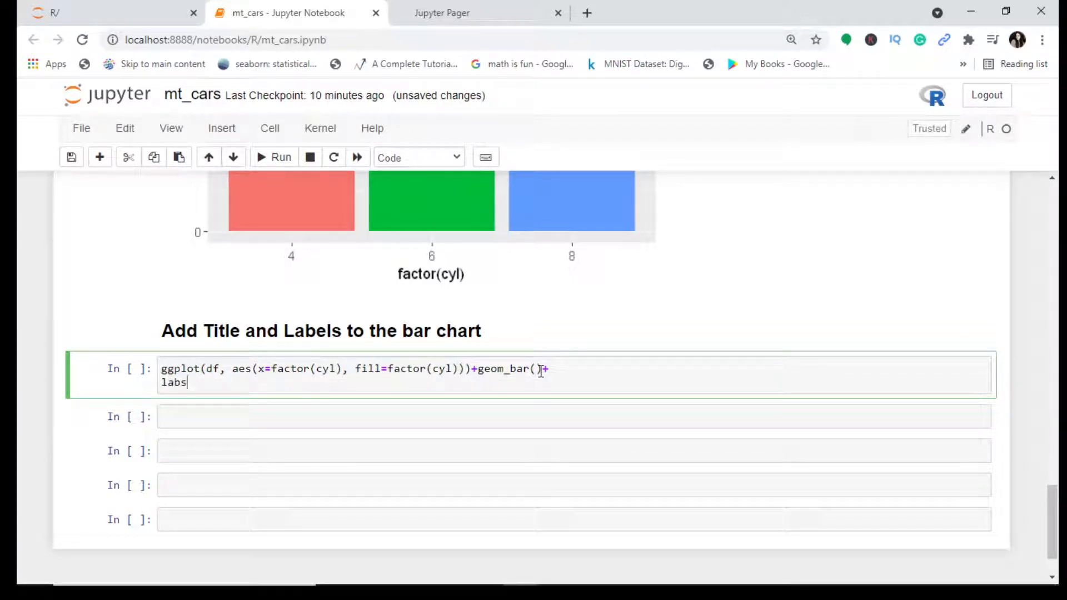
{"action": "type", "text": "(tit"}
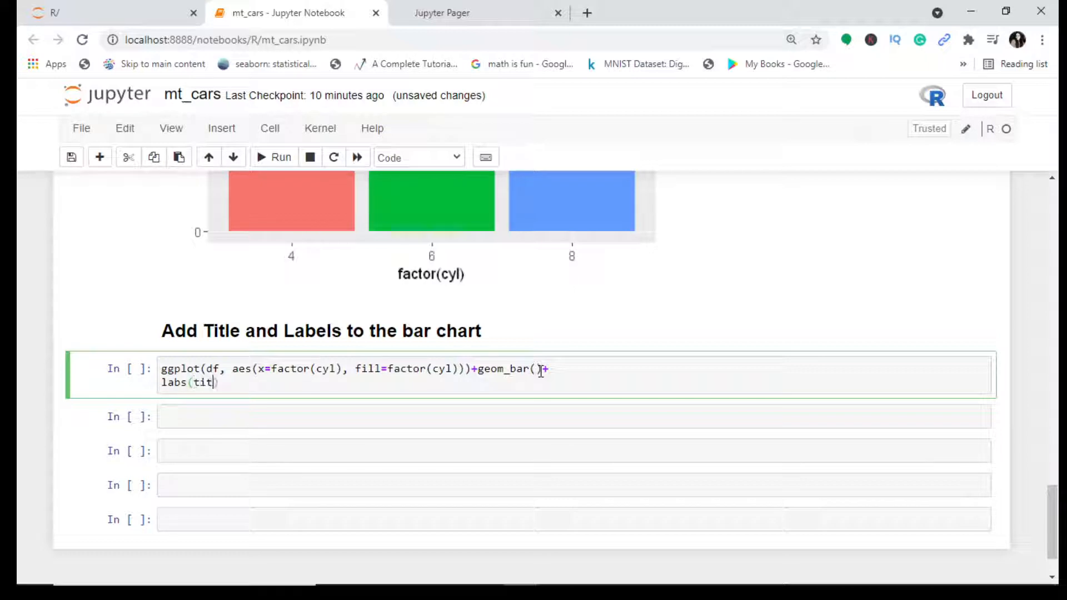
{"action": "type", "text": "le="}
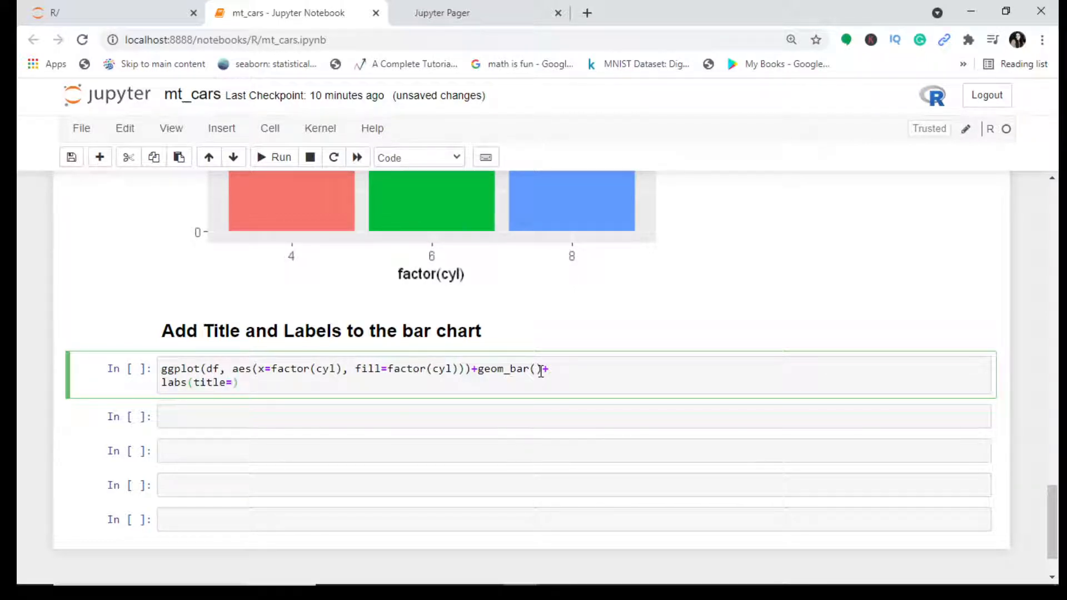
{"action": "type", "text": "Mo'"}
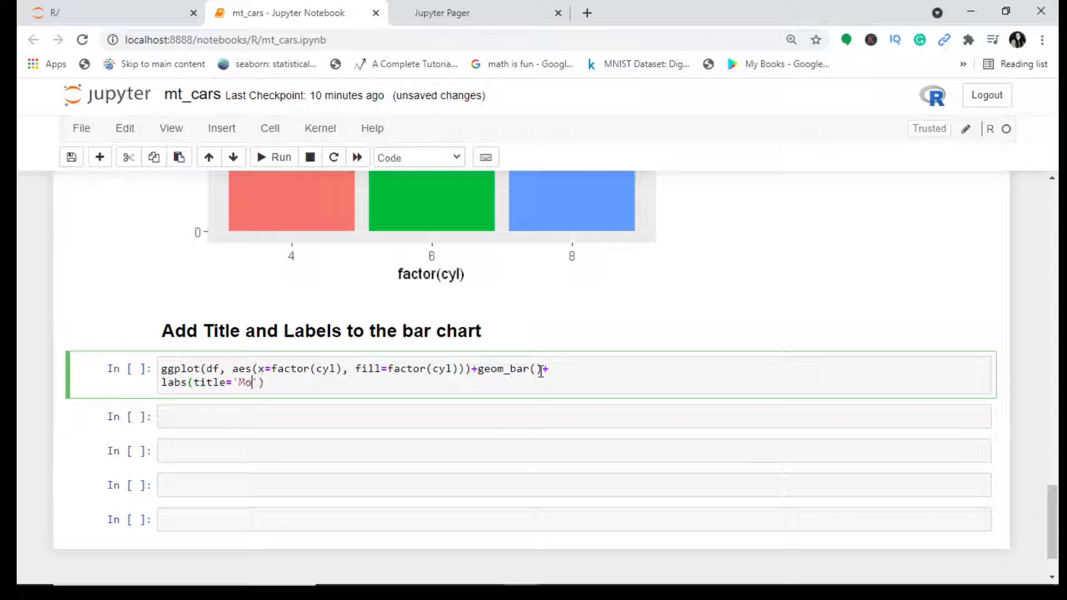
{"action": "type", "text": "tor Cars"}
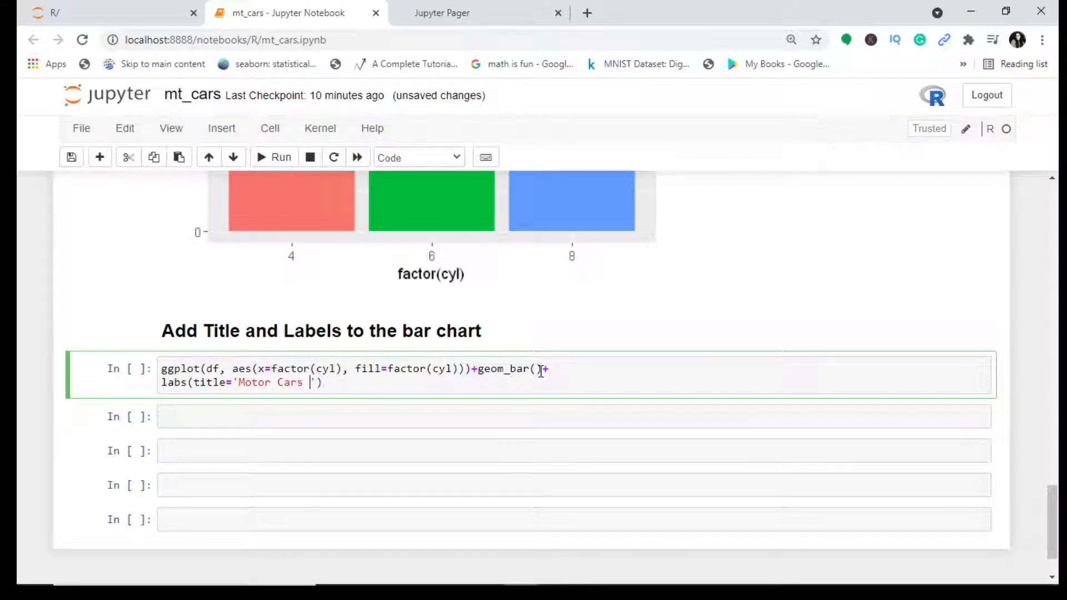
{"action": "type", "text": "Cyl & Count"}
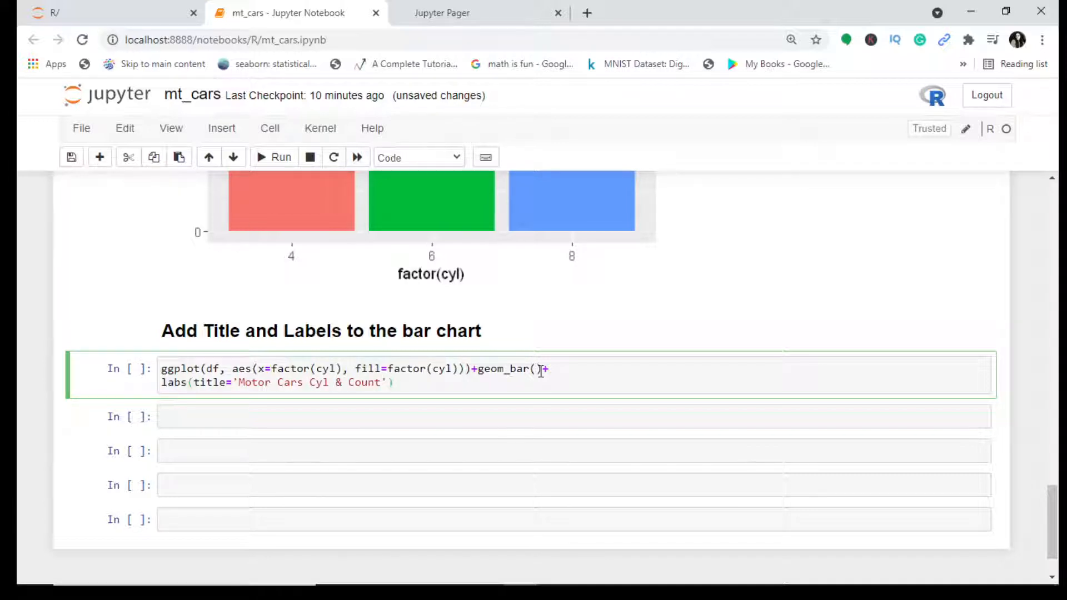
{"action": "type", "text": ", subtitl"}
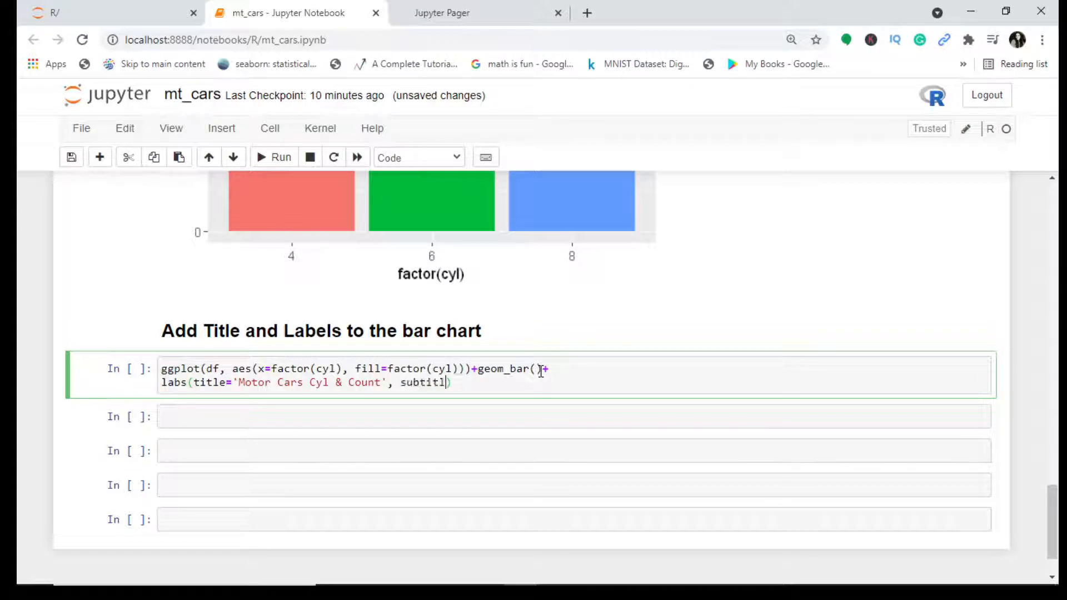
{"action": "type", "text": "="}
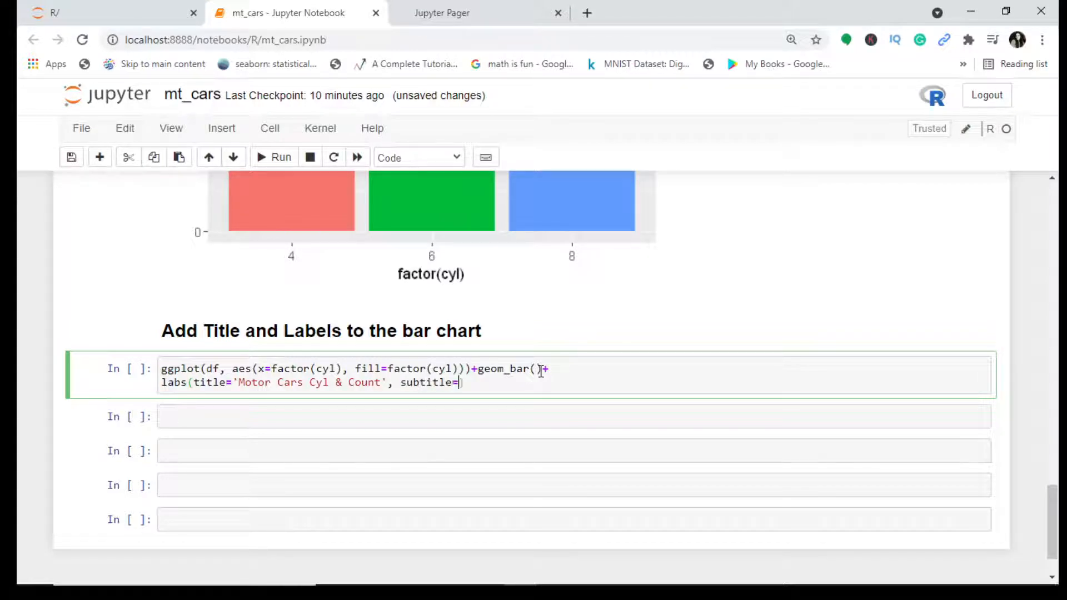
{"action": "type", "text": "Bar'"}
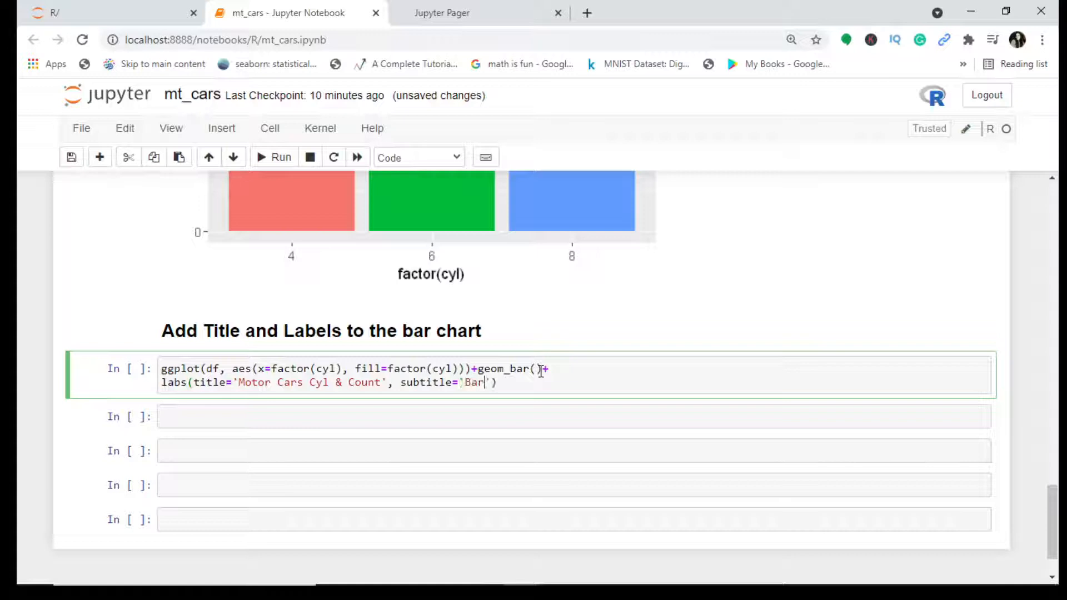
{"action": "type", "text": "Plot in"}
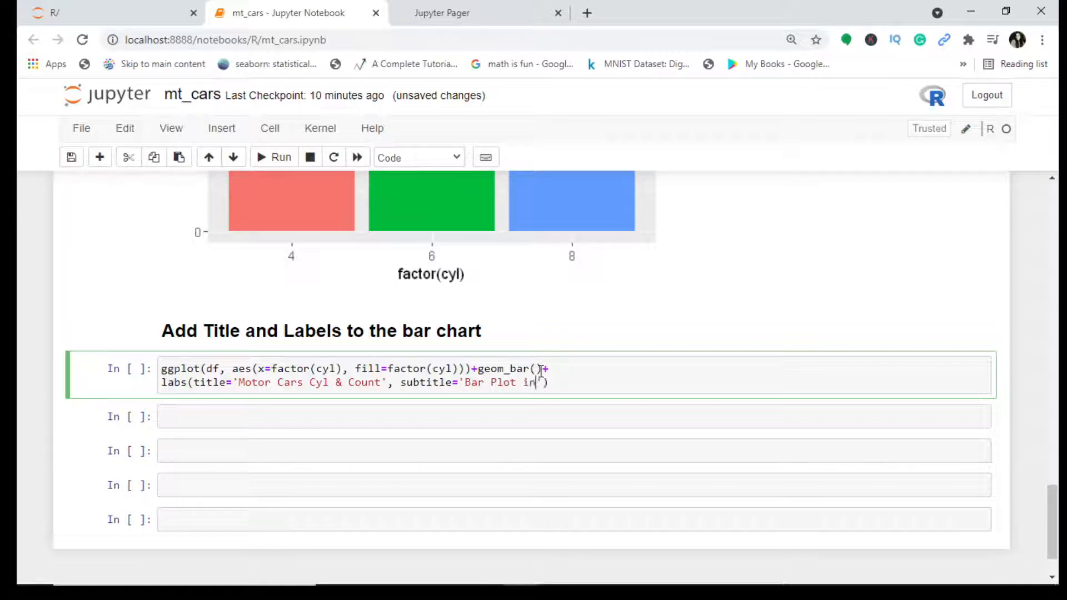
{"action": "type", "text": "R'"}
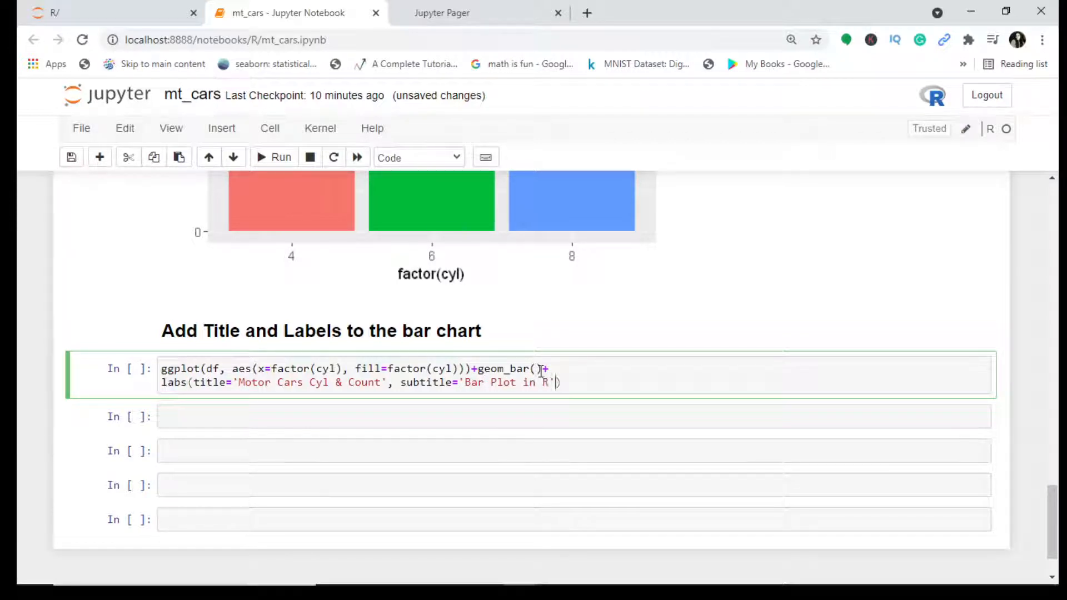
Step: Run the cell to render the titled chart, then select its code for copying
{"action": "left_click", "coordinate": [272, 158]}
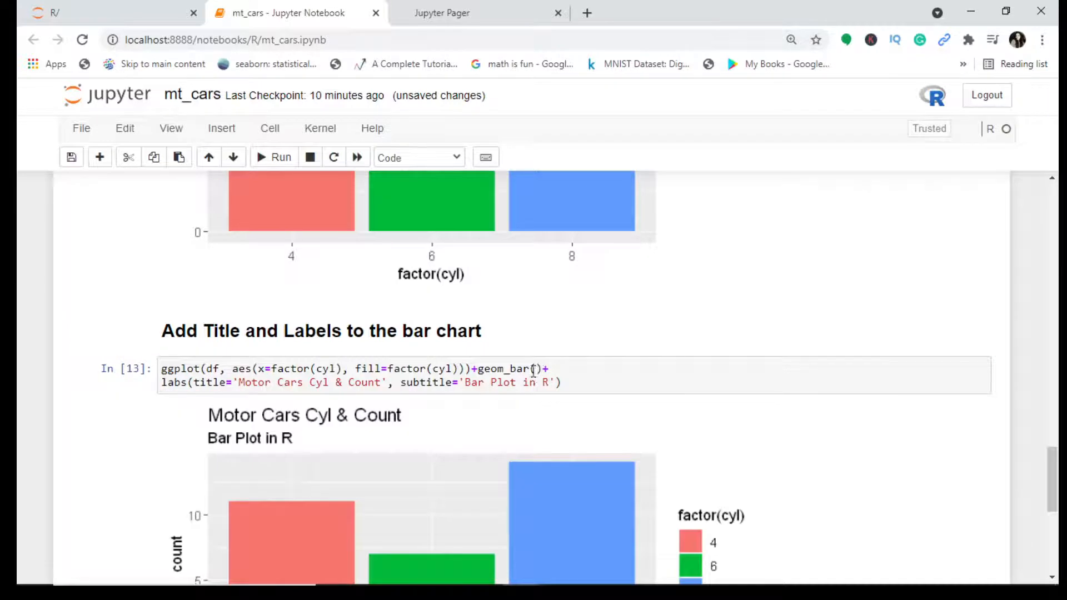
{"action": "scroll", "scroll_direction": "down", "scroll_amount": 3}
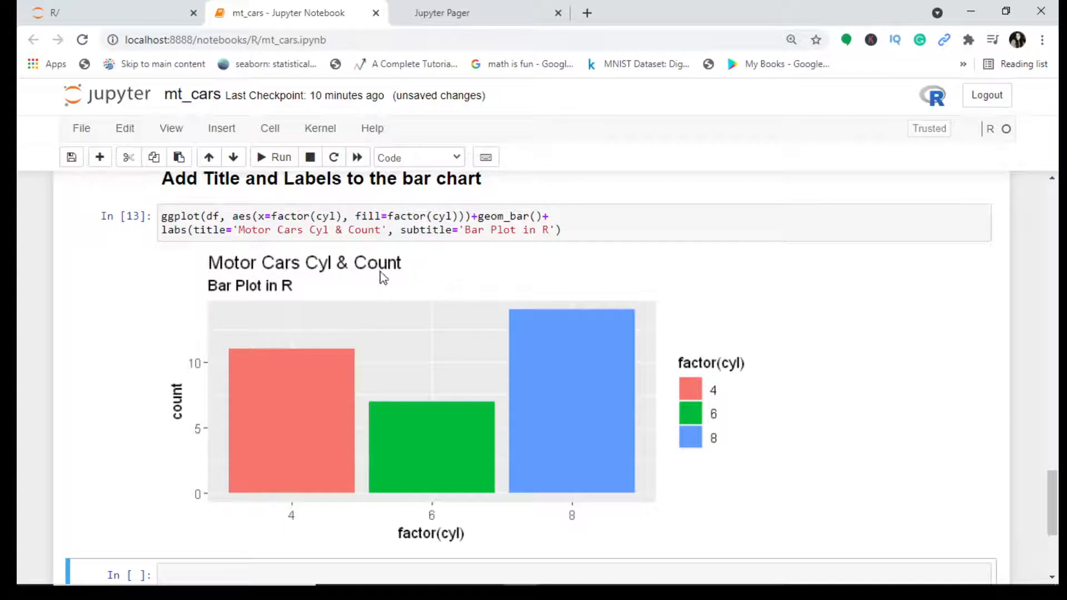
{"action": "mouse_move", "coordinate": [247, 293]}
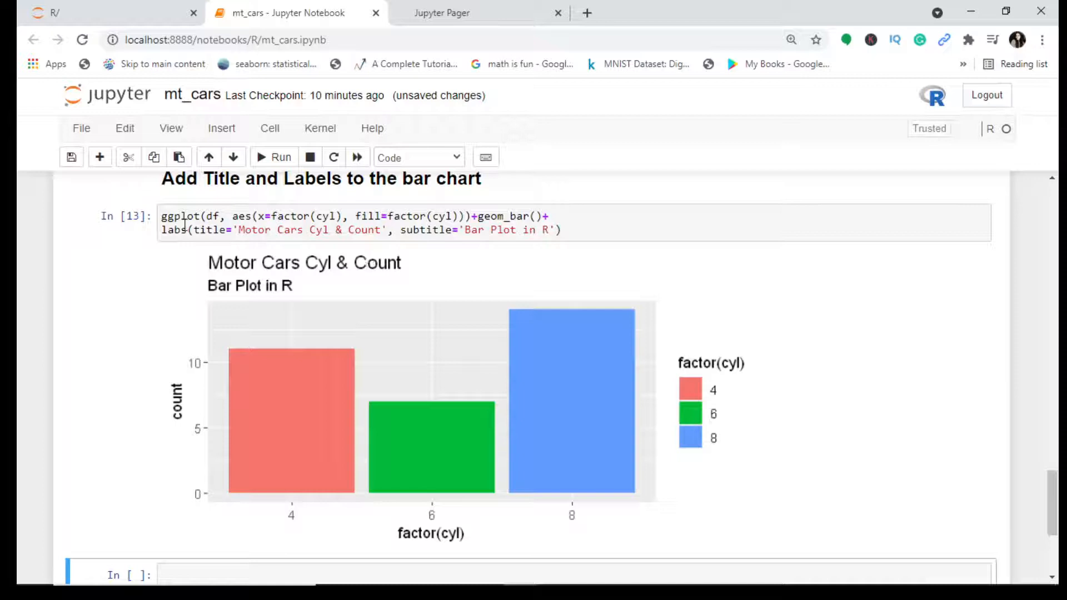
{"action": "left_click", "coordinate": [587, 230]}
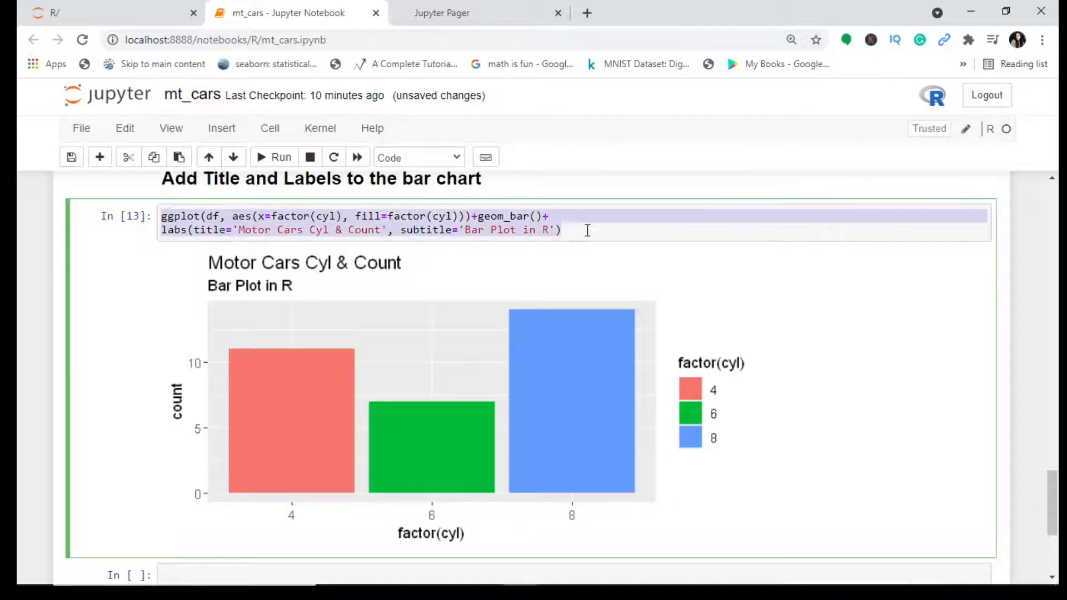
Step: Paste the chart code into a new cell and add caption='In-Build Dataset' and tag='Chart1' to labs()
{"action": "scroll", "scroll_direction": "down", "scroll_amount": 3}
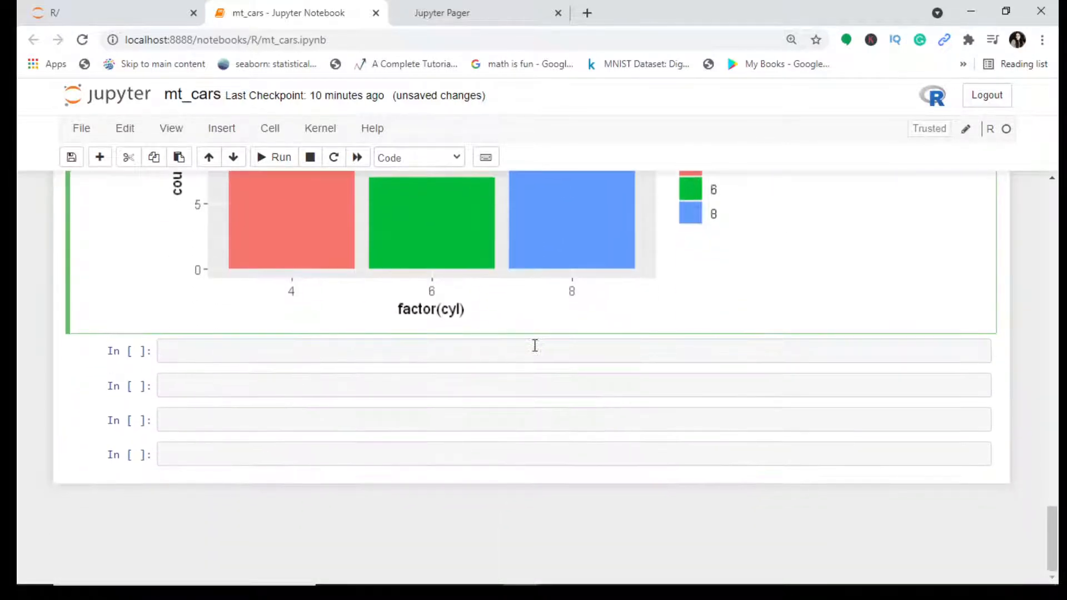
{"action": "type", "text": "ggplot(df, aes(x=factor(cyl), fill=factor(cyl)))+geom_bar()+labs(title='Motor Cars Cyl & Count', subtitle='Bar Plot in R')"}
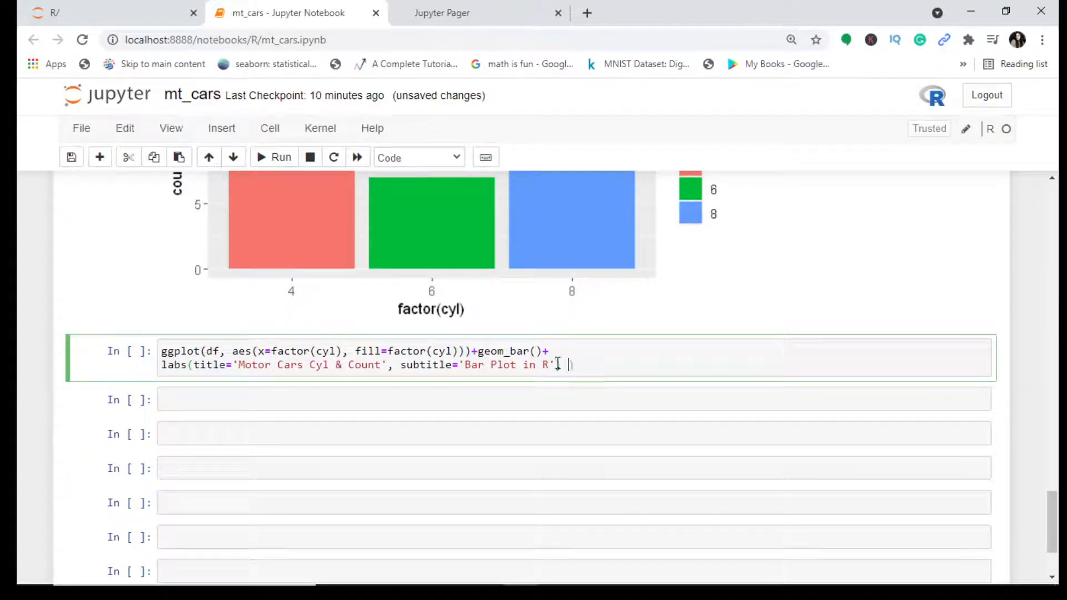
{"action": "type", "text": ")"}
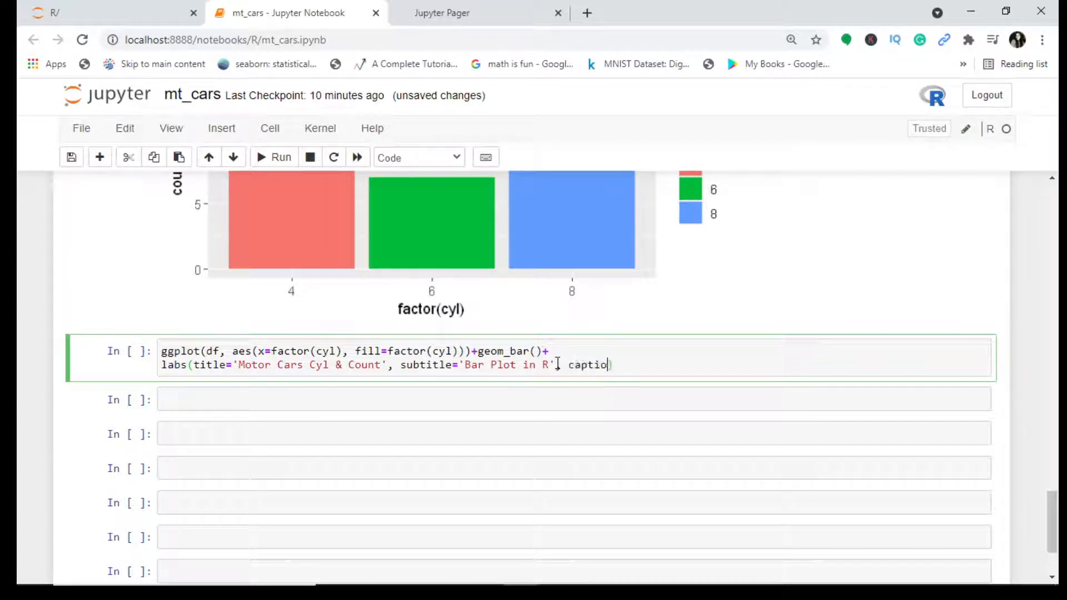
{"action": "type", "text": "n)"}
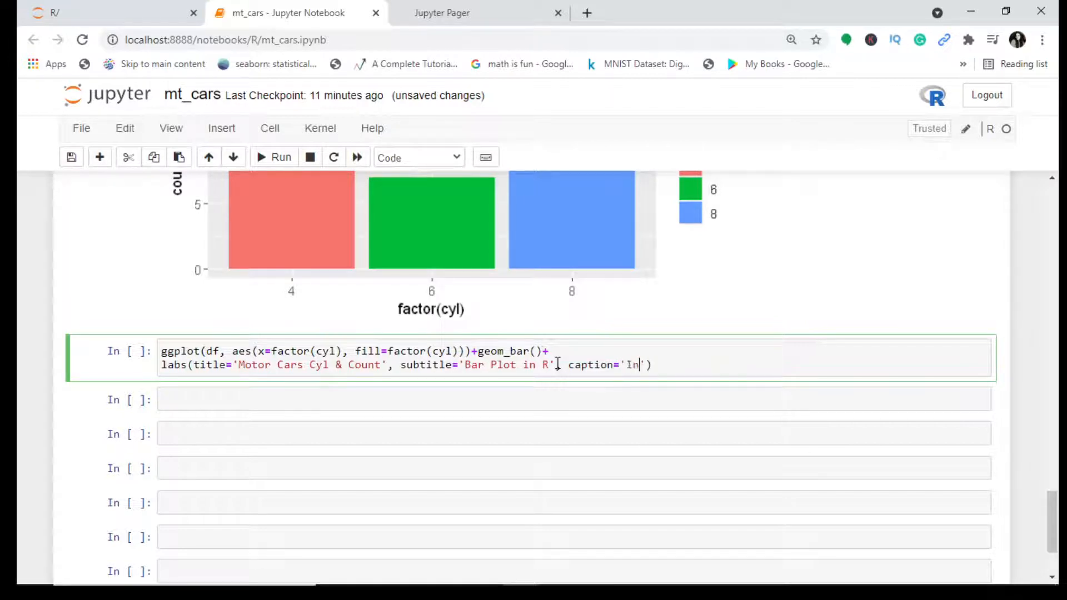
{"action": "type", "text": "-Buil"}
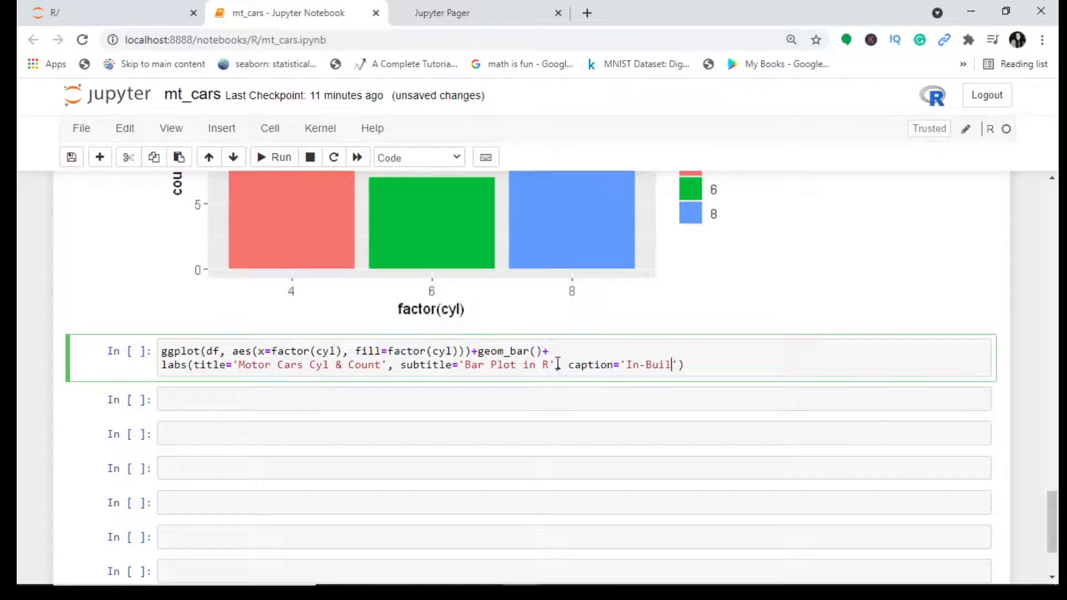
{"action": "type", "text": "d"}
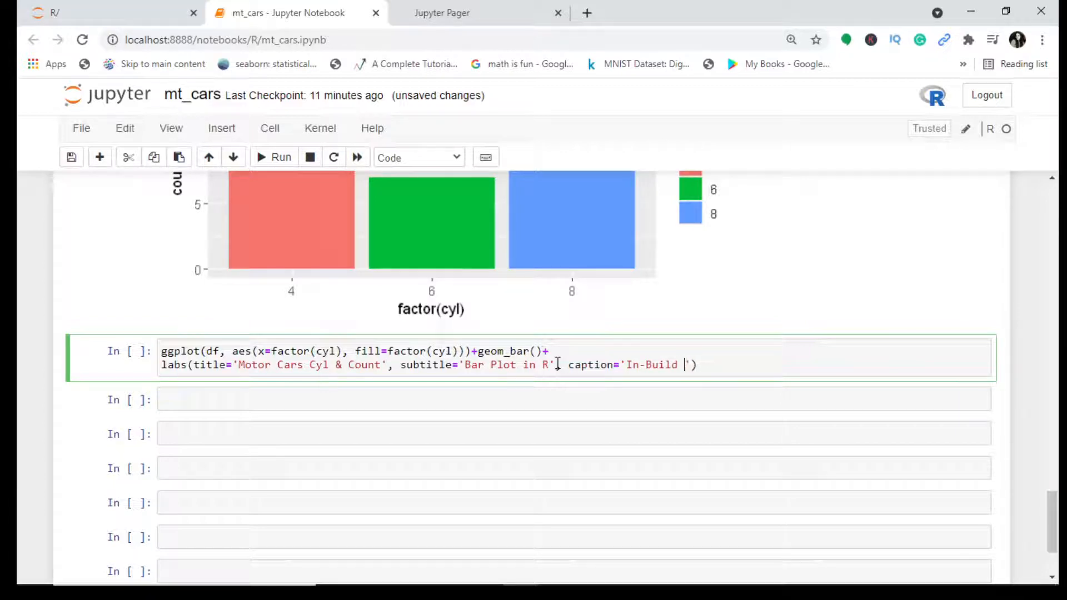
{"action": "type", "text": "Dataset"}
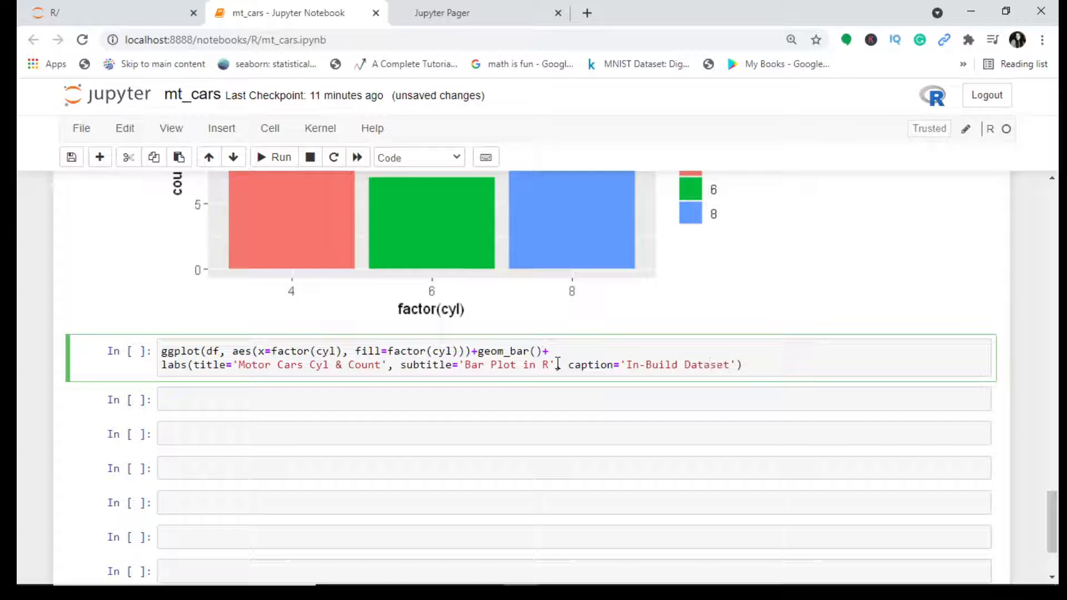
{"action": "type", "text": ", ta"}
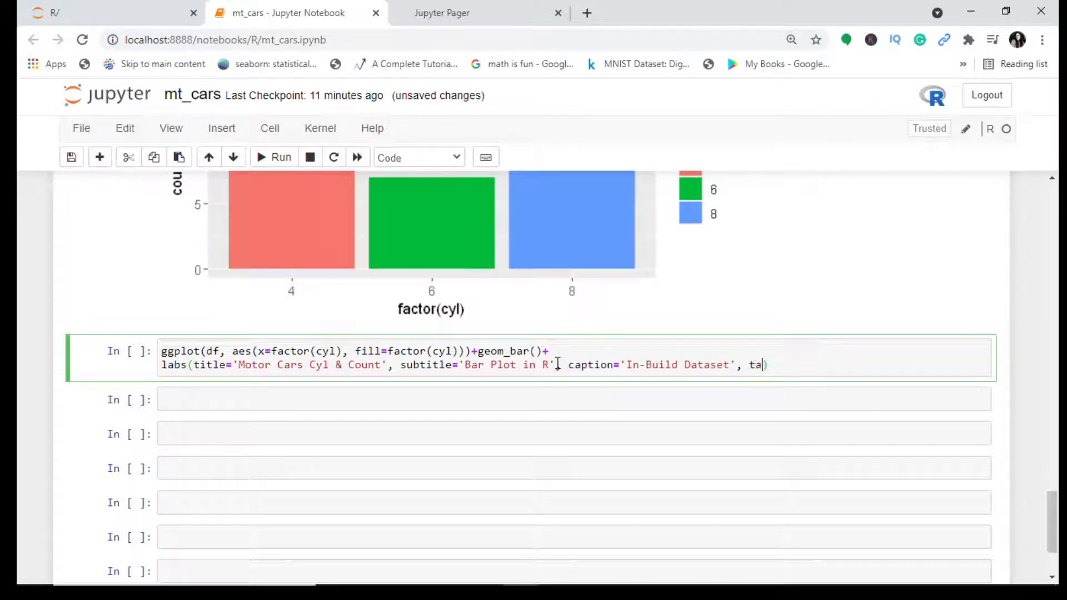
{"action": "type", "text": "g=''"}
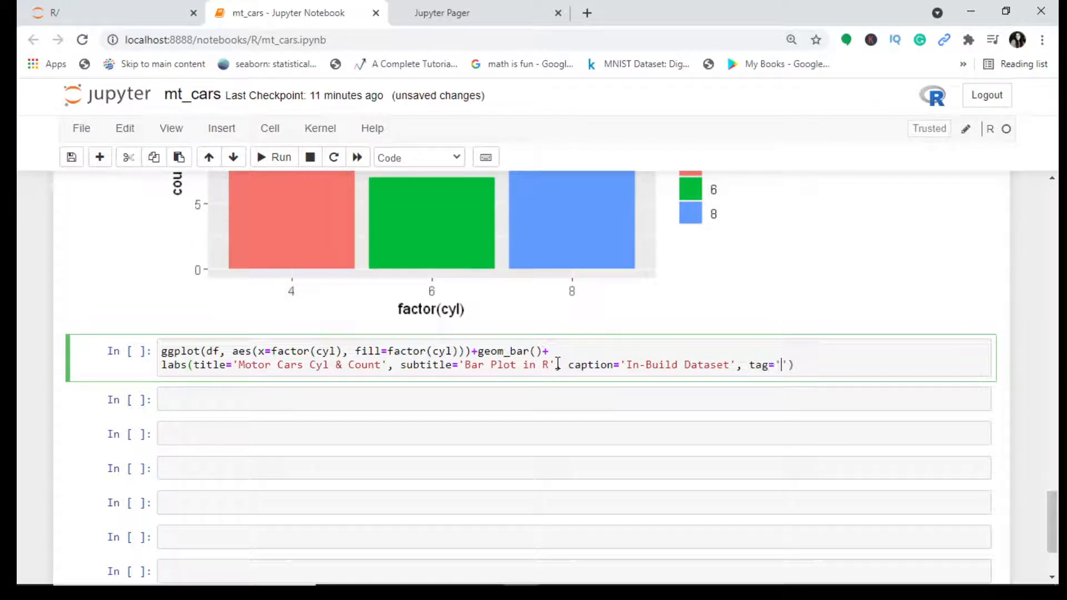
{"action": "type", "text": "Chart"}
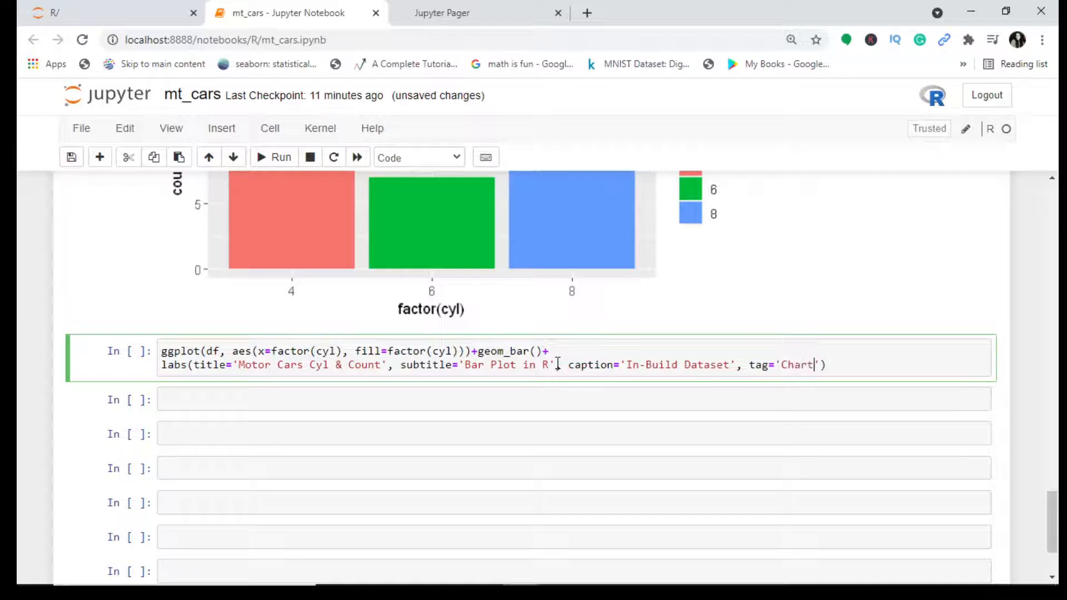
{"action": "type", "text": "1"}
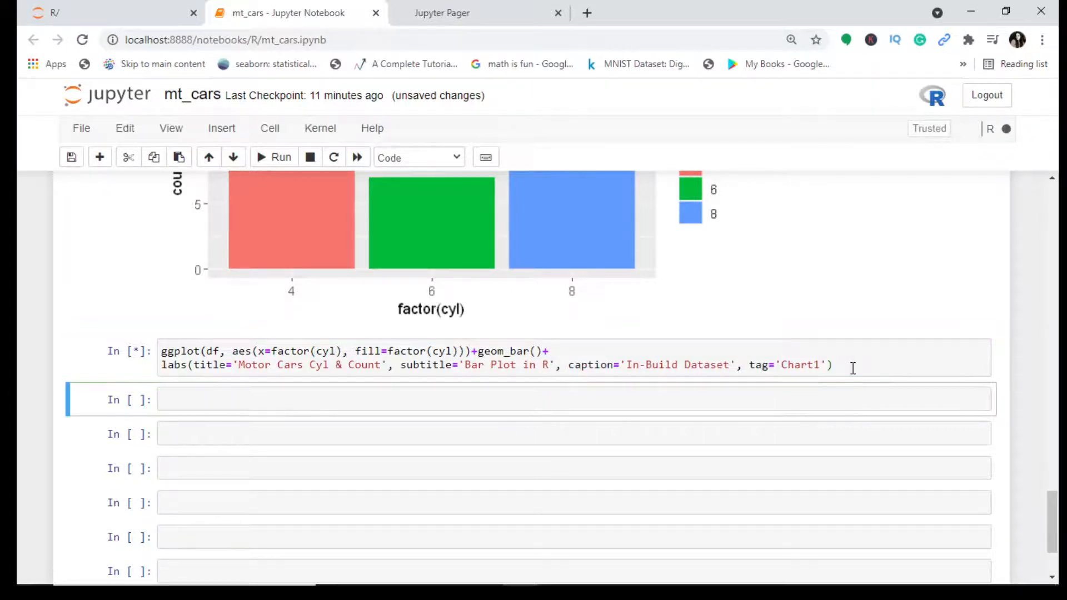
Step: Click into the labs call and scroll down to the chart showing tag 'Chart1'
{"action": "left_click", "coordinate": [273, 157]}
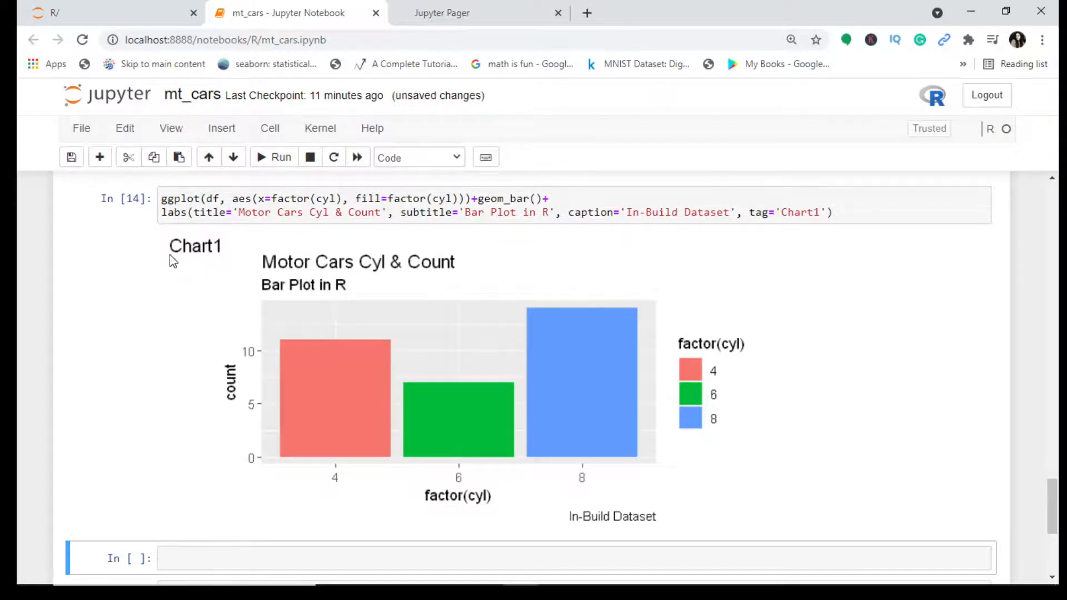
{"action": "mouse_move", "coordinate": [180, 246]}
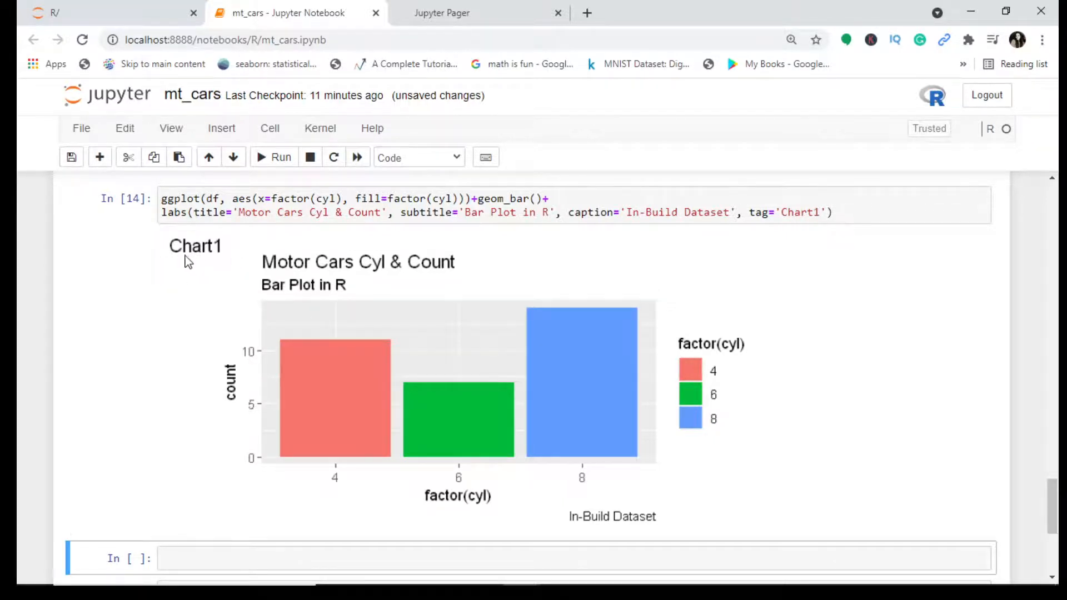
{"action": "mouse_move", "coordinate": [603, 528]}
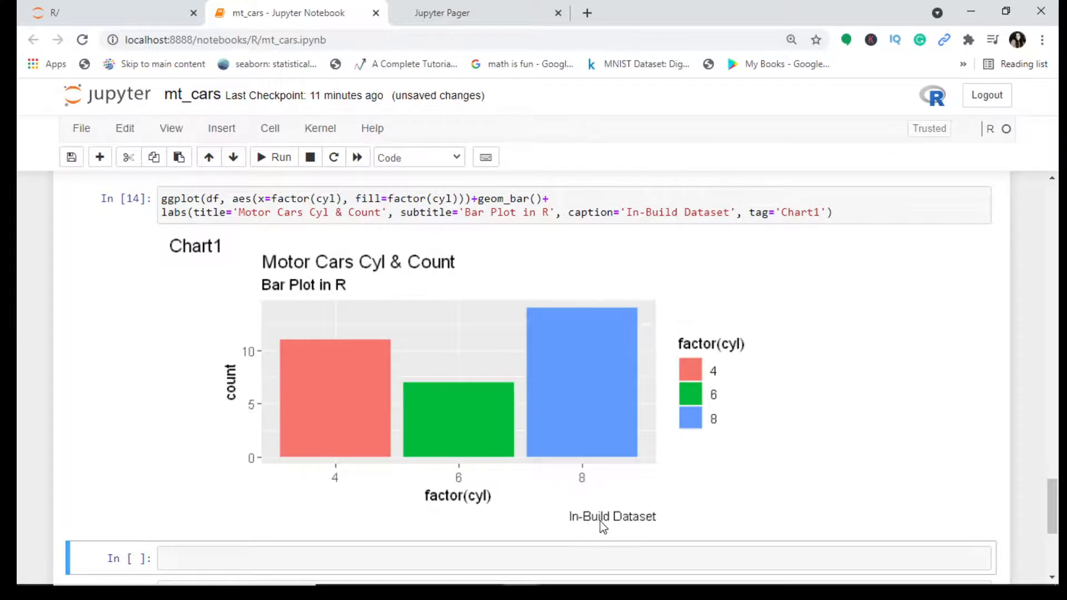
{"action": "scroll", "scroll_direction": "down", "scroll_amount": 3}
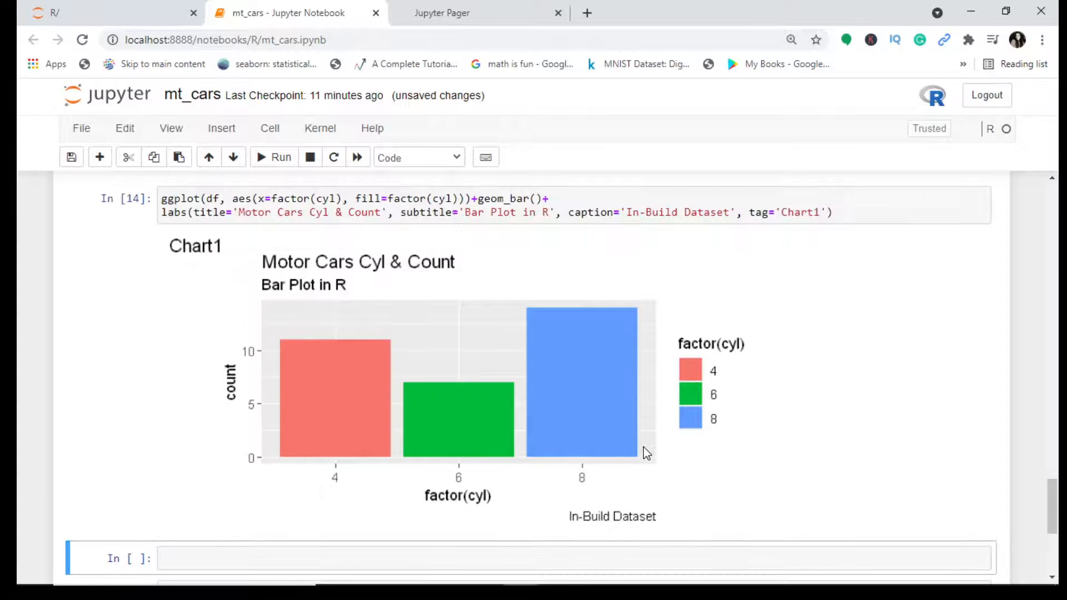
{"action": "mouse_move", "coordinate": [817, 234]}
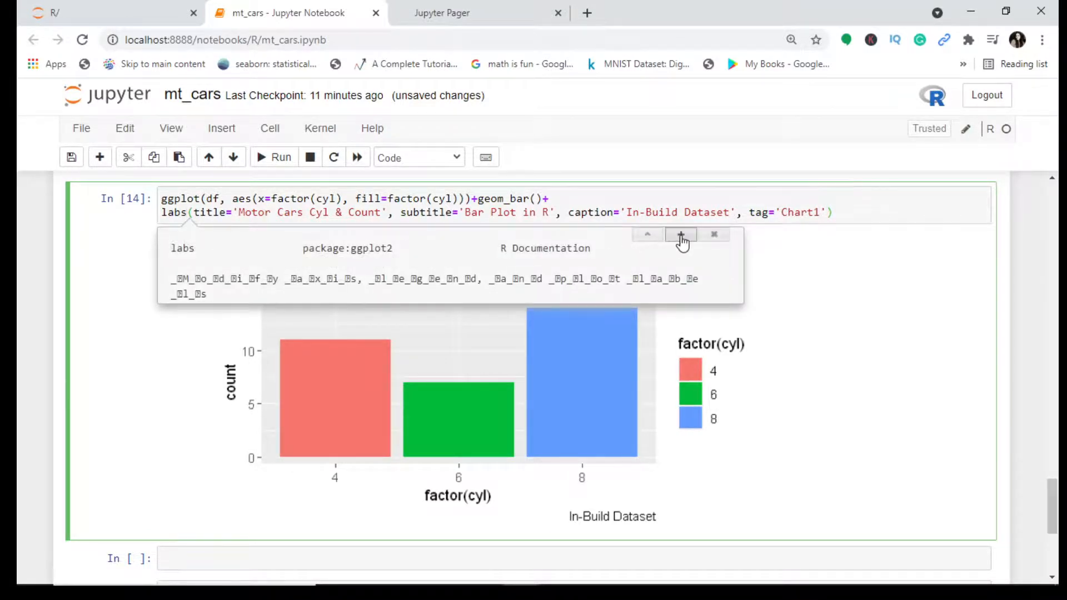
Step: Expand the labs documentation tooltip, highlight the subtitle argument, and scroll the help page
{"action": "left_click", "coordinate": [680, 239]}
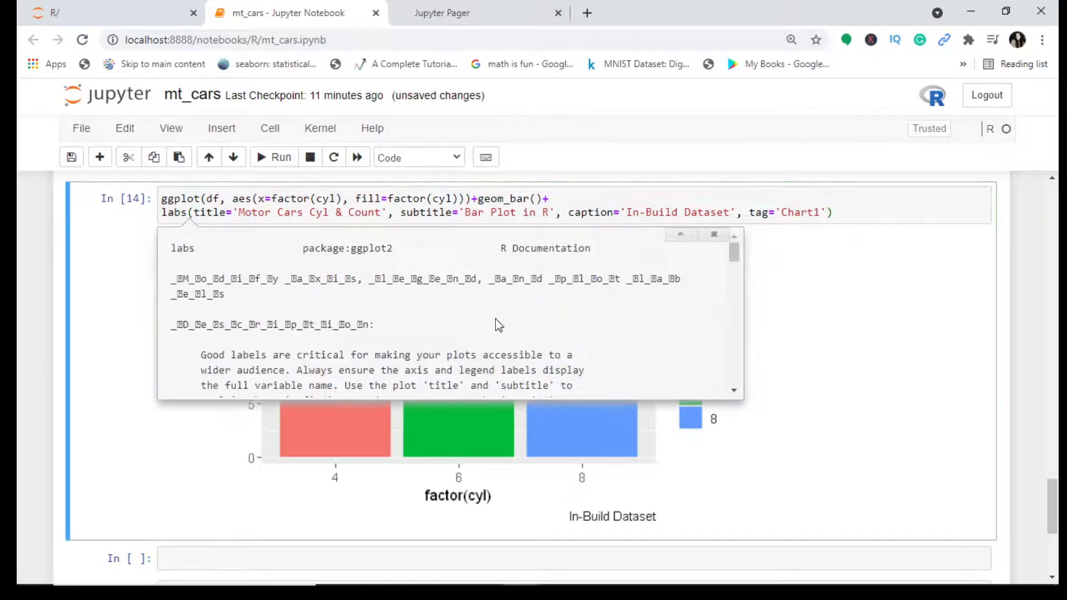
{"action": "mouse_move", "coordinate": [210, 353]}
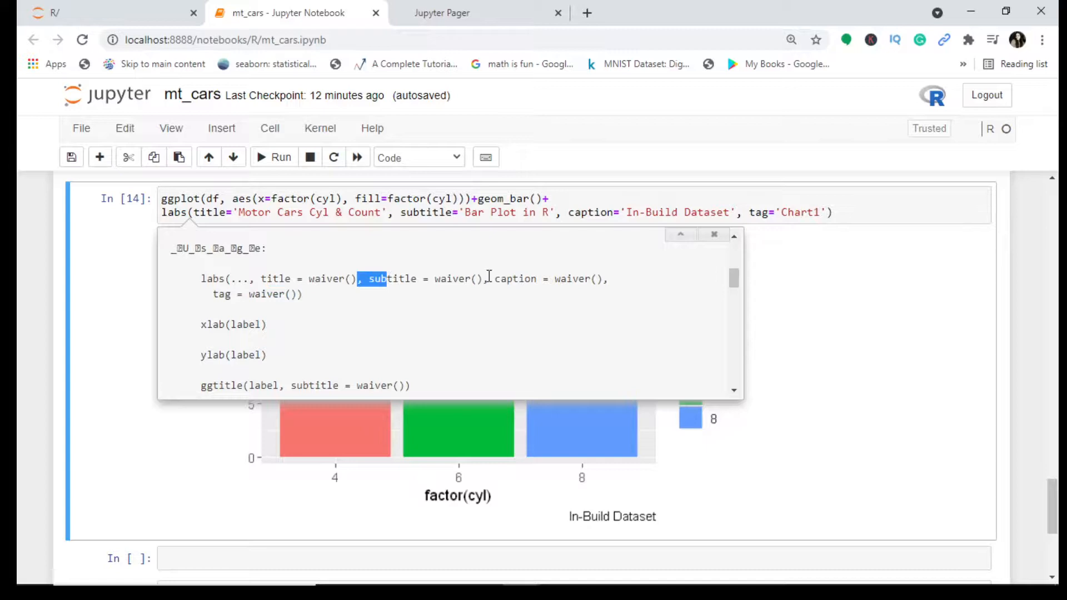
{"action": "double_click", "coordinate": [515, 279]}
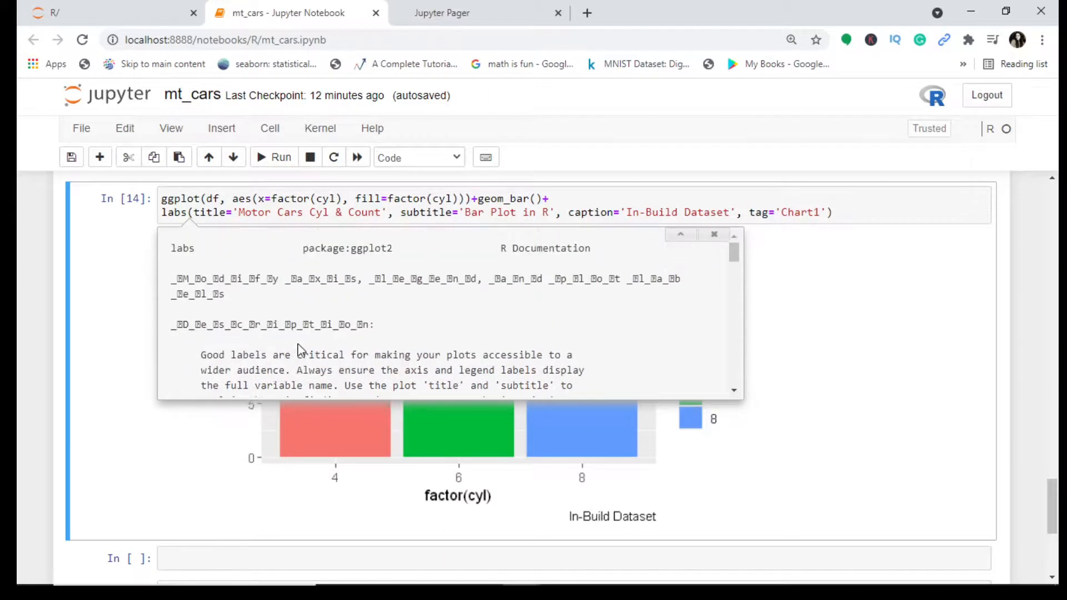
{"action": "scroll", "scroll_direction": "down", "scroll_amount": 3}
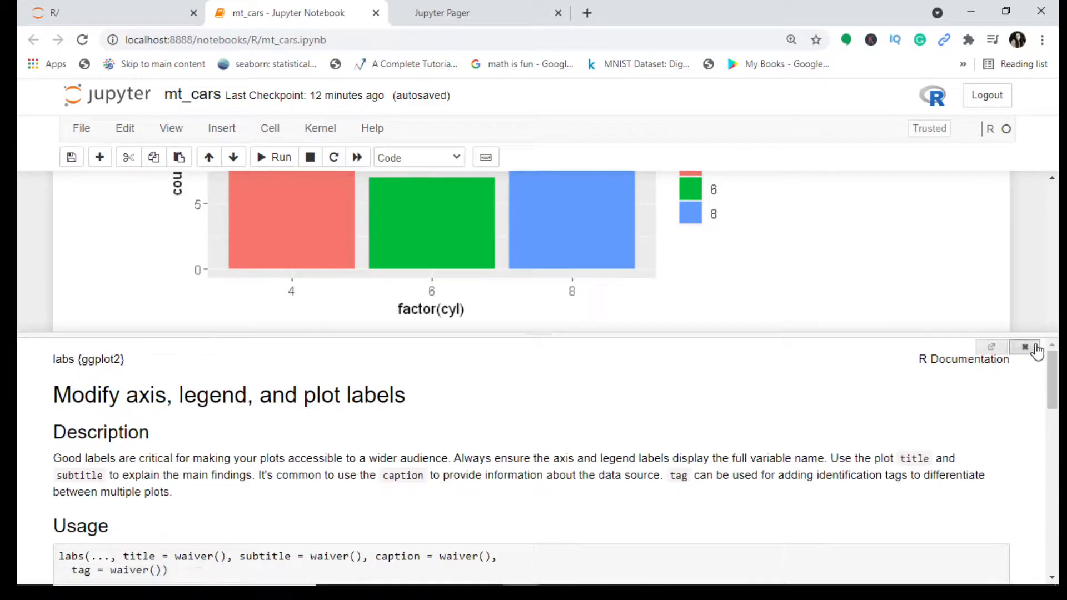
Step: Close the labs documentation pager
{"action": "left_click", "coordinate": [1025, 348]}
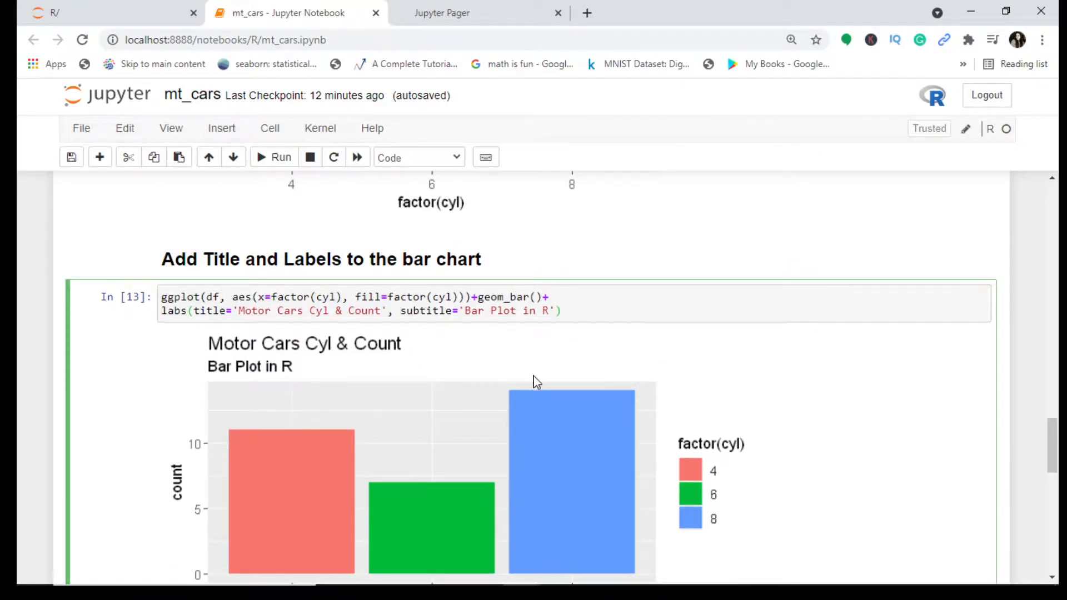
{"action": "scroll", "scroll_direction": "down", "scroll_amount": 3}
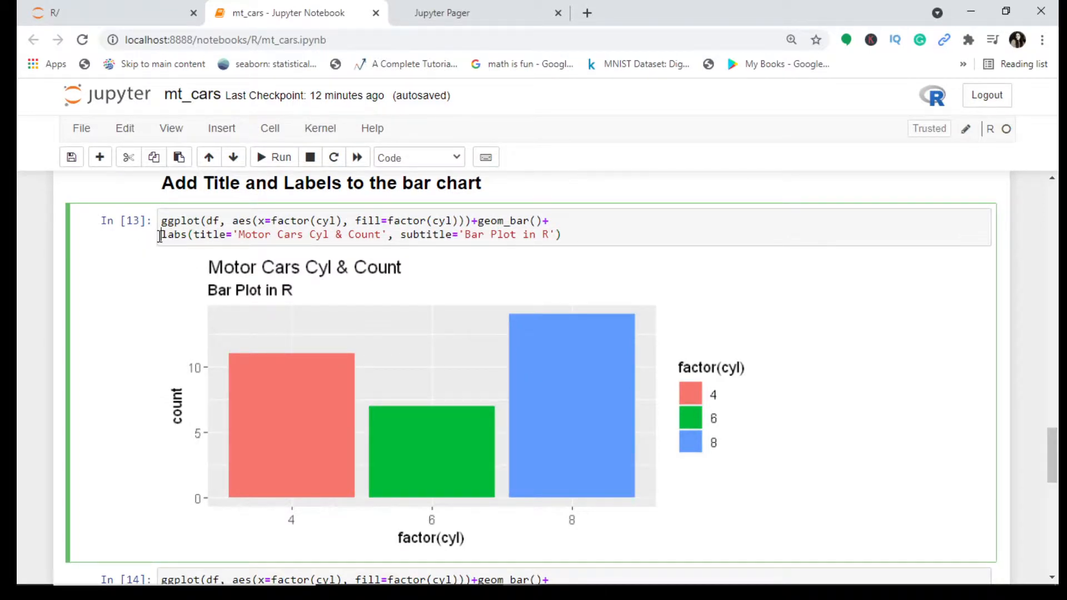
{"action": "left_click", "coordinate": [574, 235]}
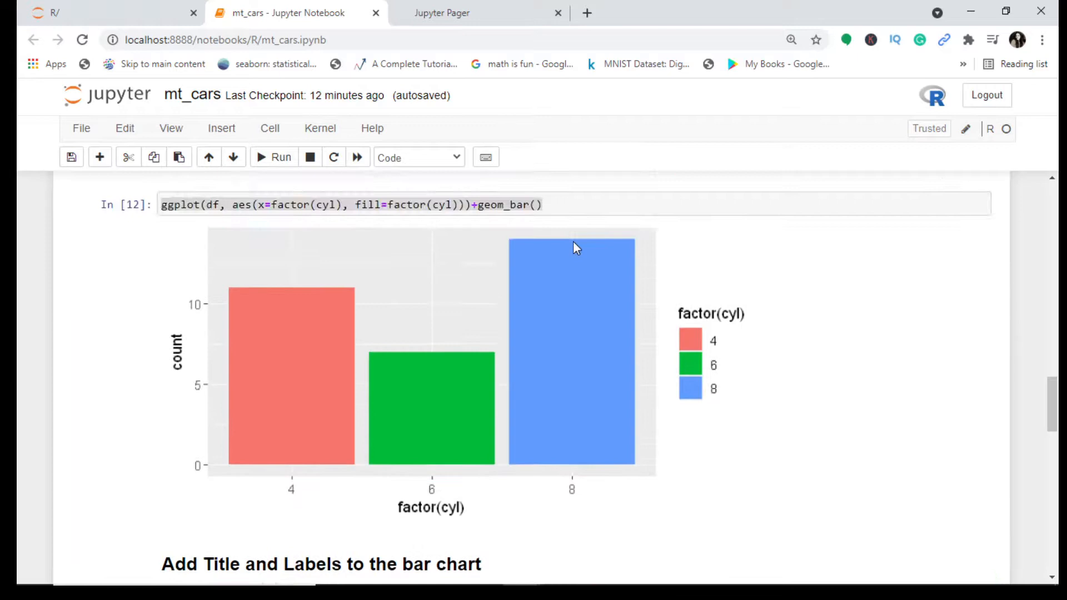
{"action": "scroll", "scroll_direction": "down", "scroll_amount": 3}
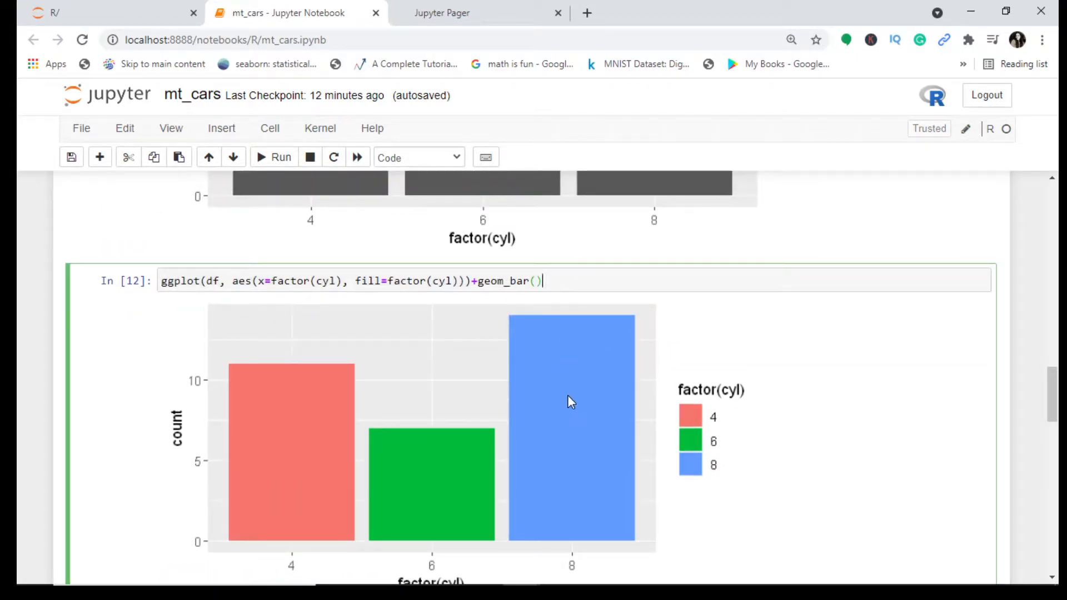
{"action": "scroll", "scroll_direction": "down", "scroll_amount": 3}
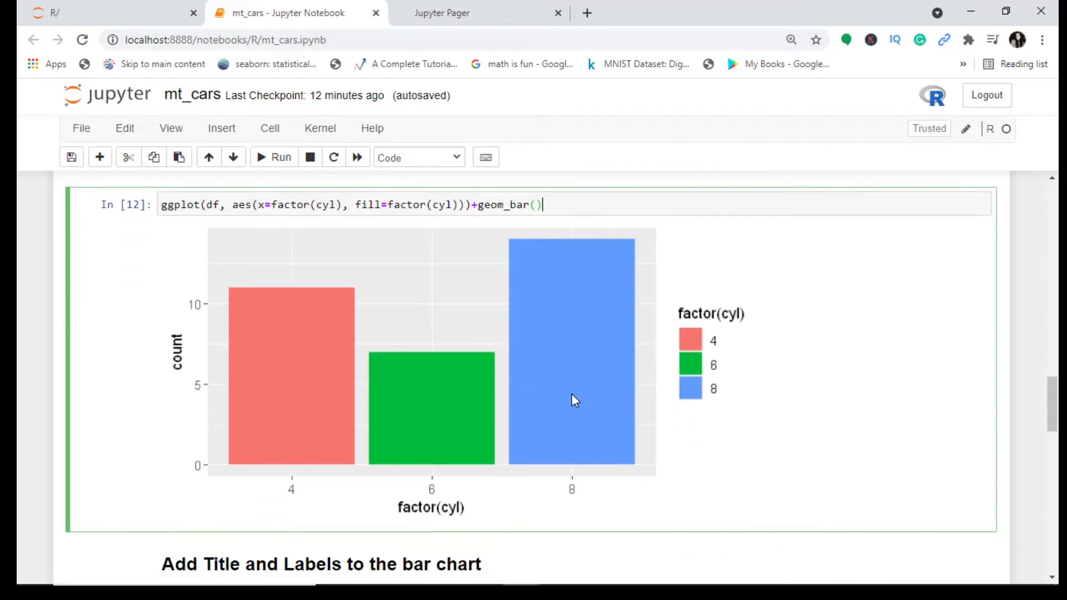
{"action": "mouse_move", "coordinate": [540, 359]}
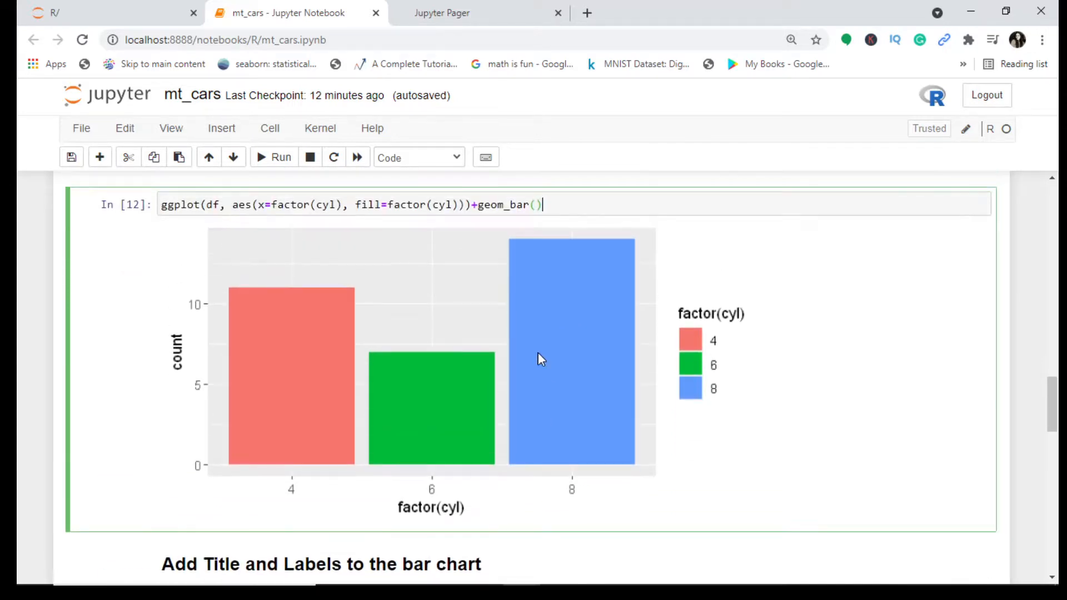
{"action": "mouse_move", "coordinate": [590, 418]}
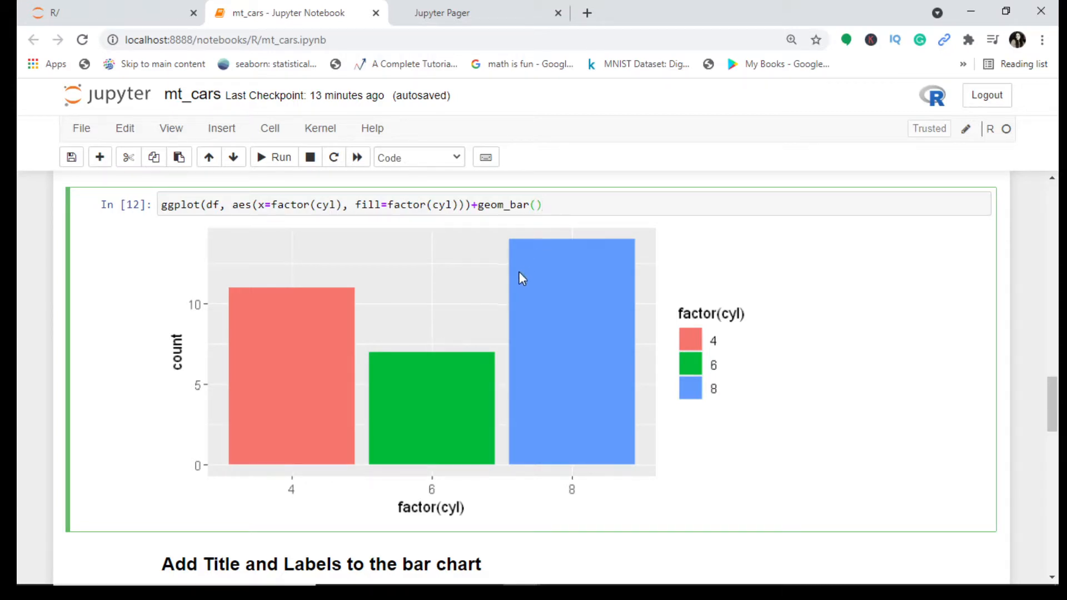
{"action": "mouse_move", "coordinate": [540, 312]}
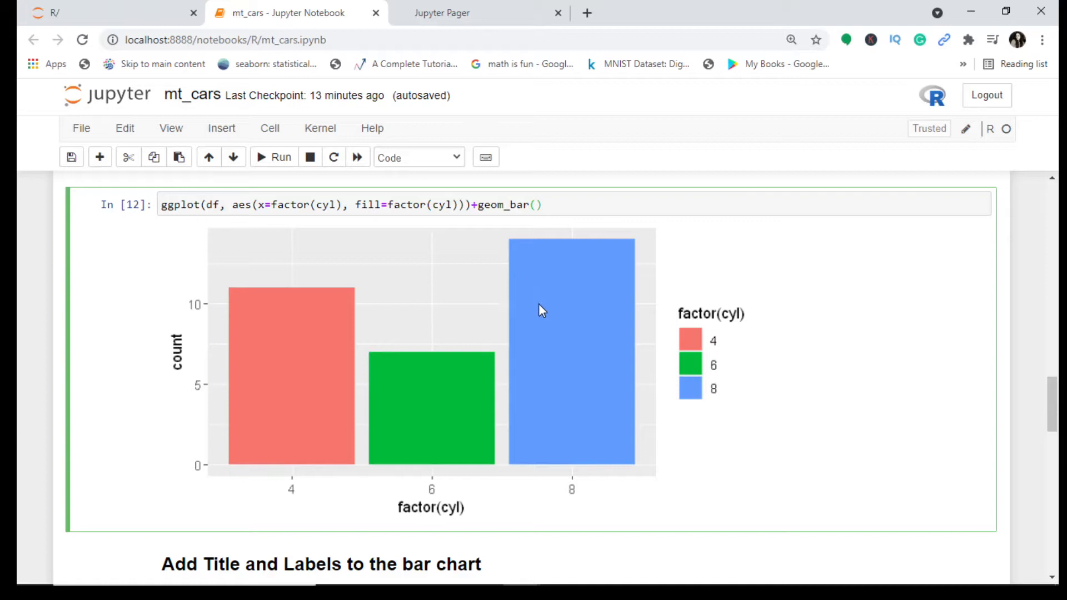
{"action": "scroll", "scroll_direction": "down", "scroll_amount": 3}
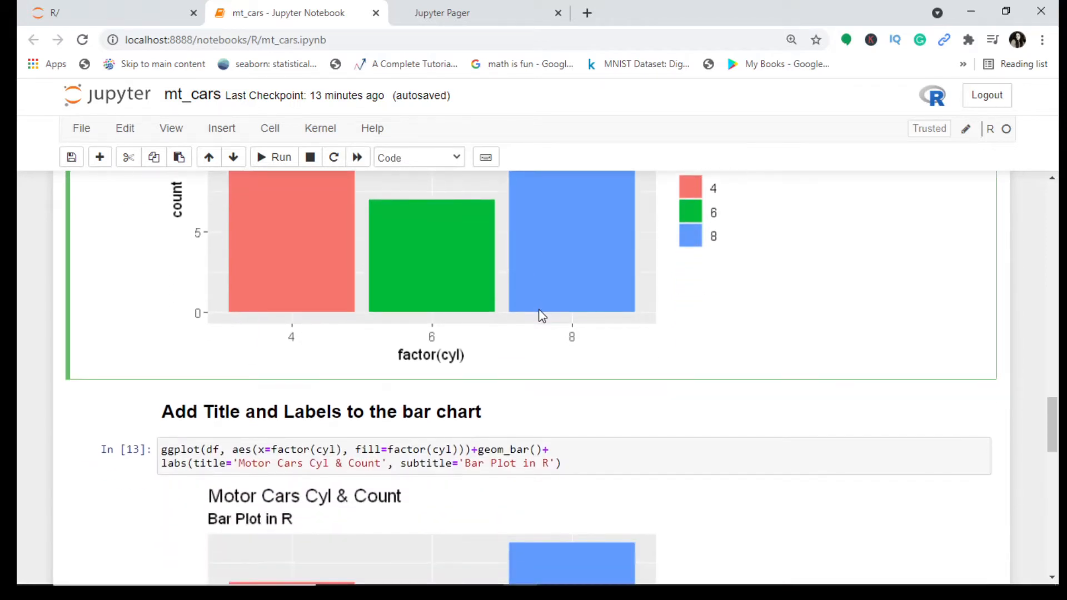
{"action": "scroll", "scroll_direction": "down", "scroll_amount": 3}
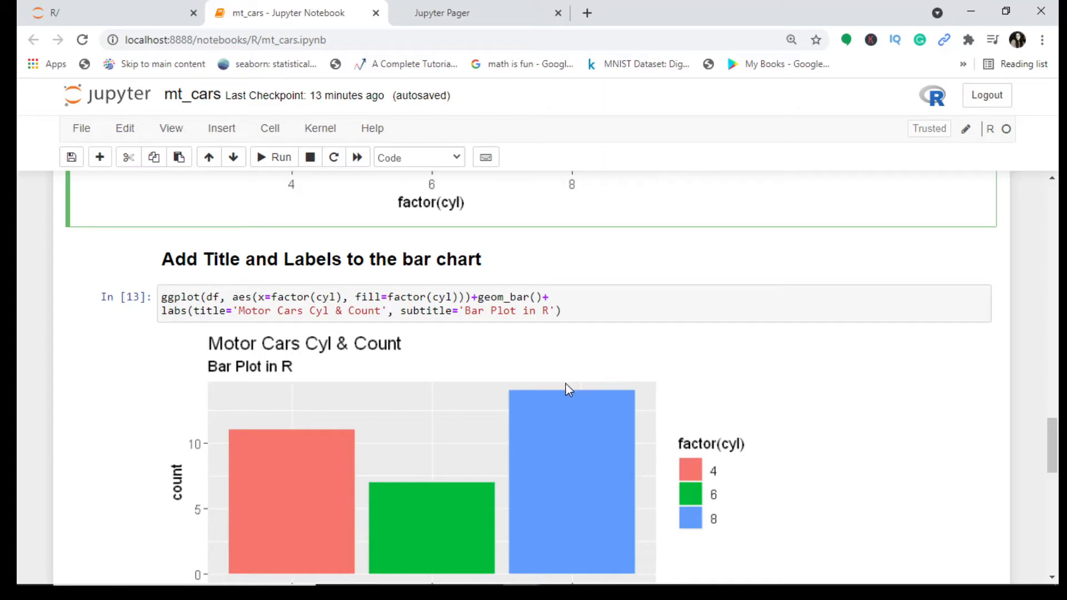
{"action": "mouse_move", "coordinate": [560, 390]}
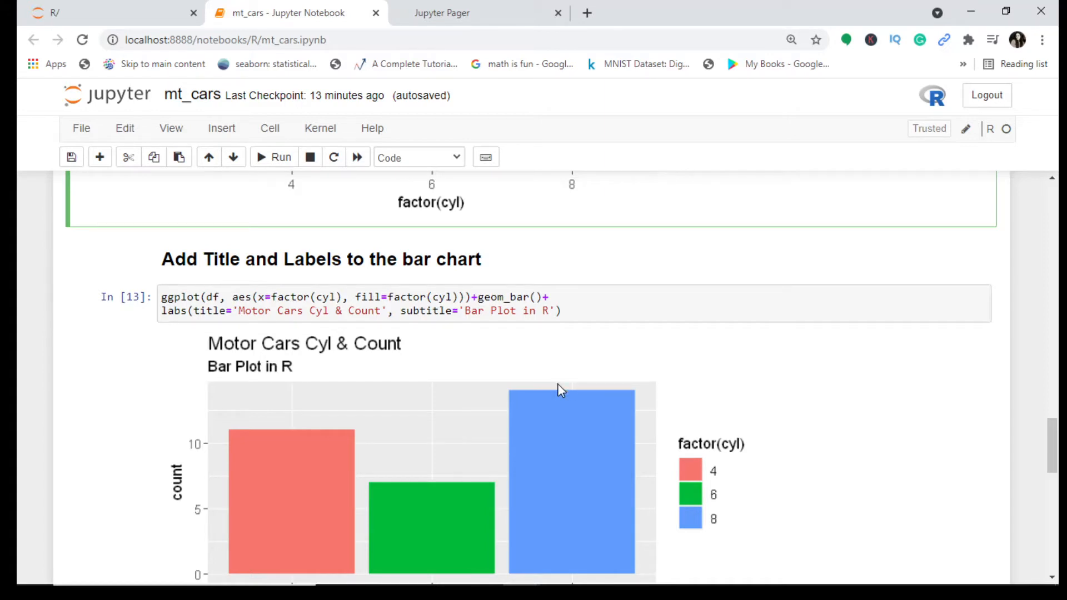
{"action": "mouse_move", "coordinate": [645, 357]}
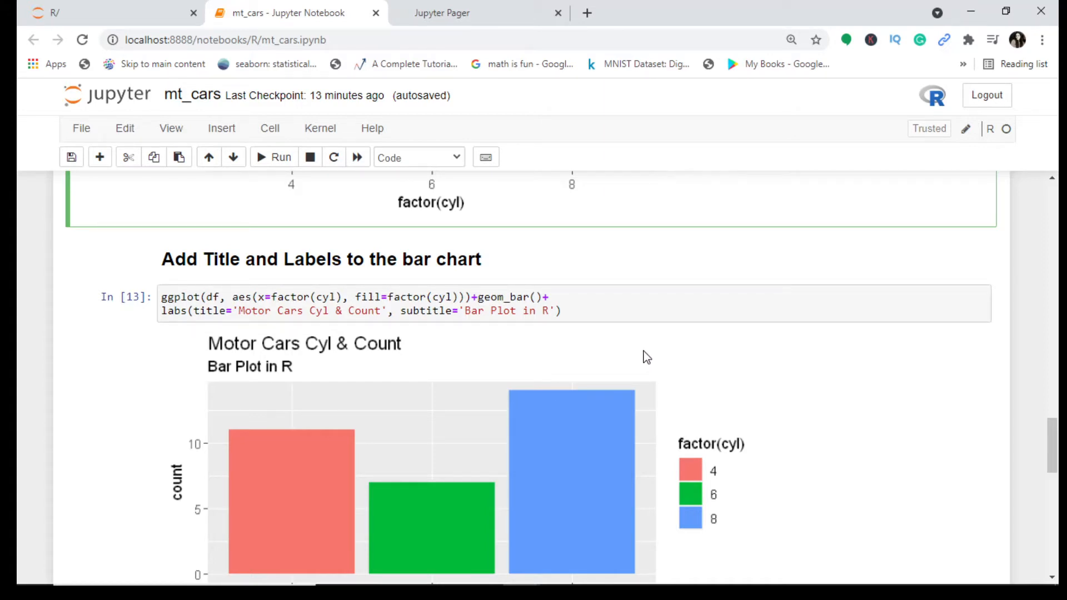
{"action": "mouse_move", "coordinate": [657, 343]}
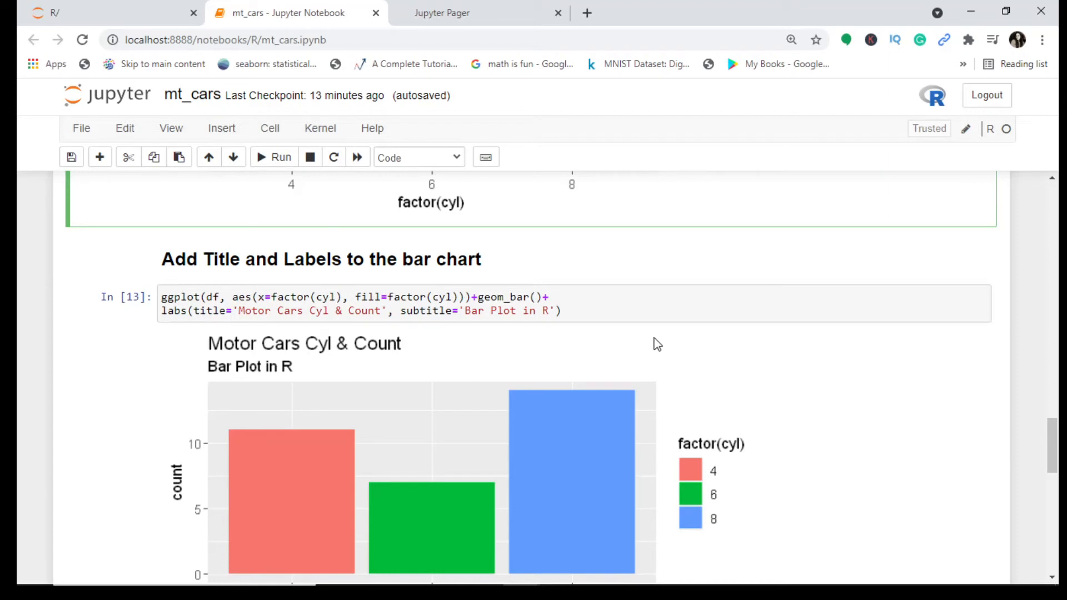
{"action": "scroll", "scroll_direction": "down", "scroll_amount": 3}
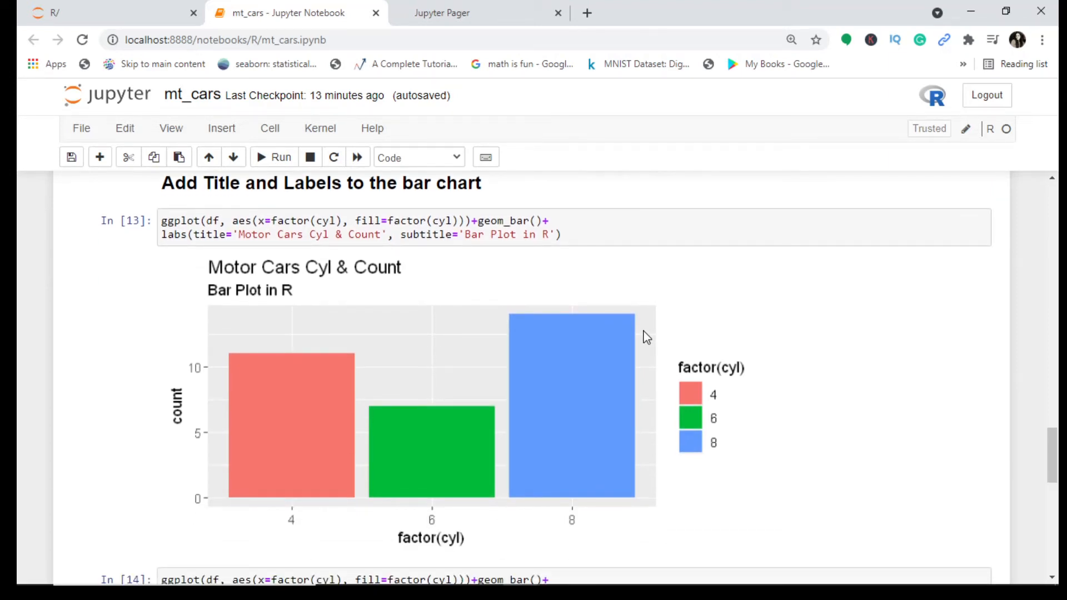